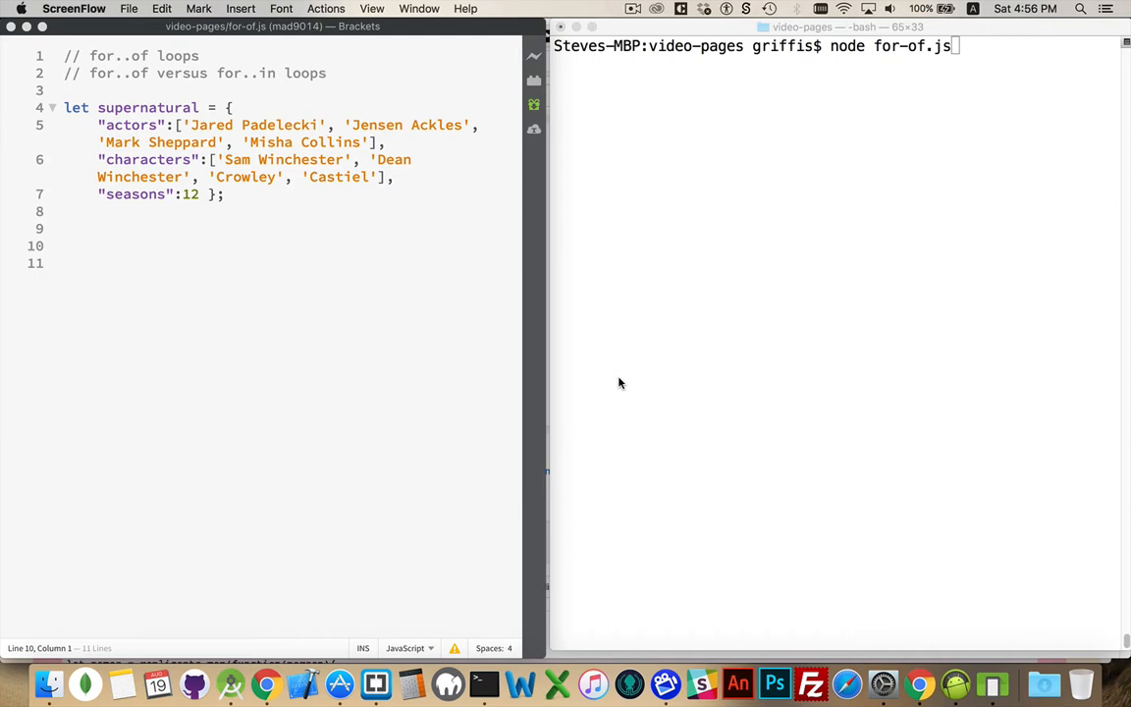
pyautogui.moveTo(483, 361)
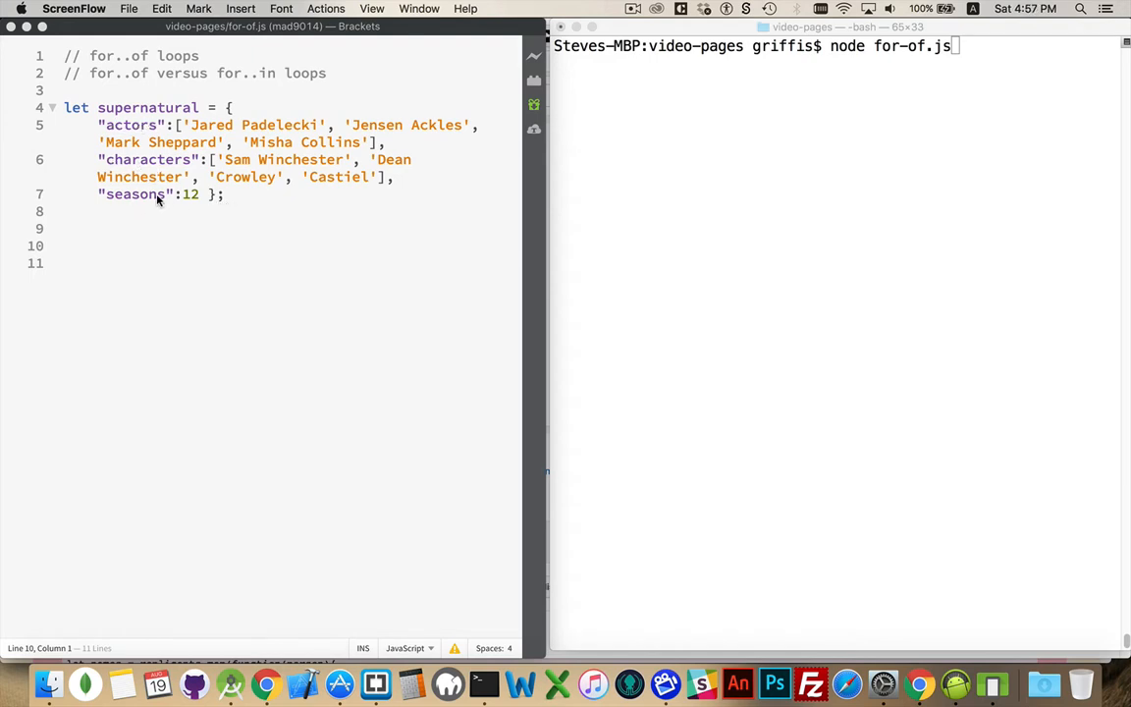
pyautogui.moveTo(279, 142)
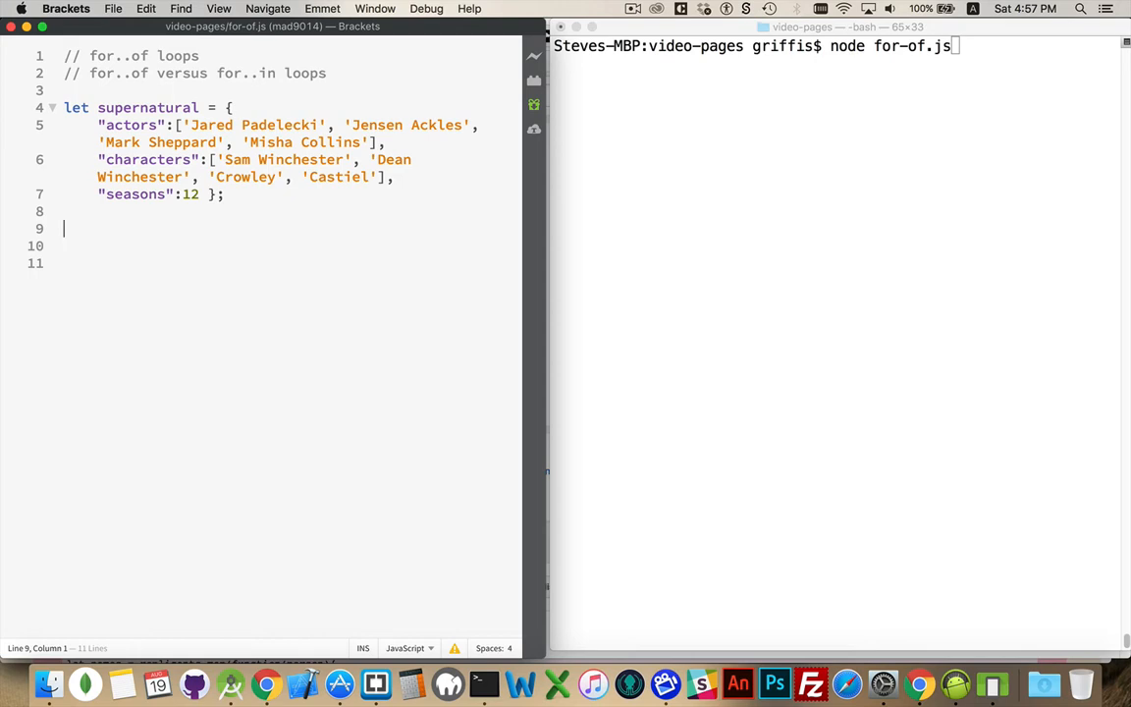
# Step: Write the loop header for( prop in supernatural ){ } below the object
pyautogui.write('for(')
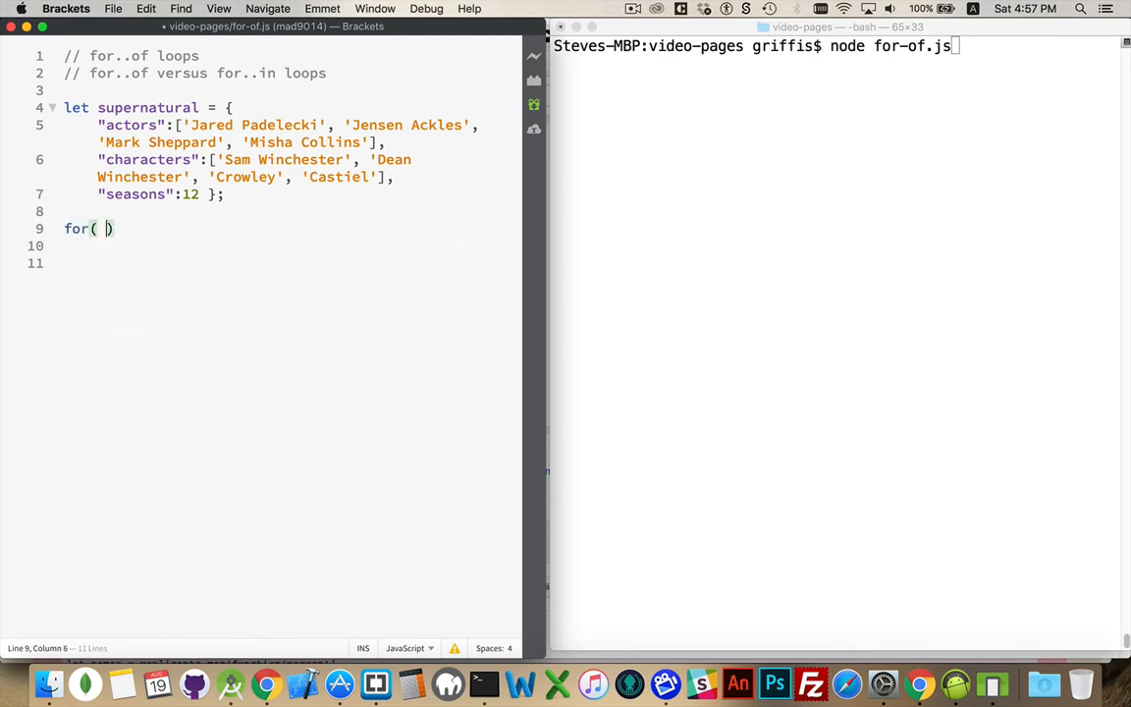
pyautogui.write('in ){}')
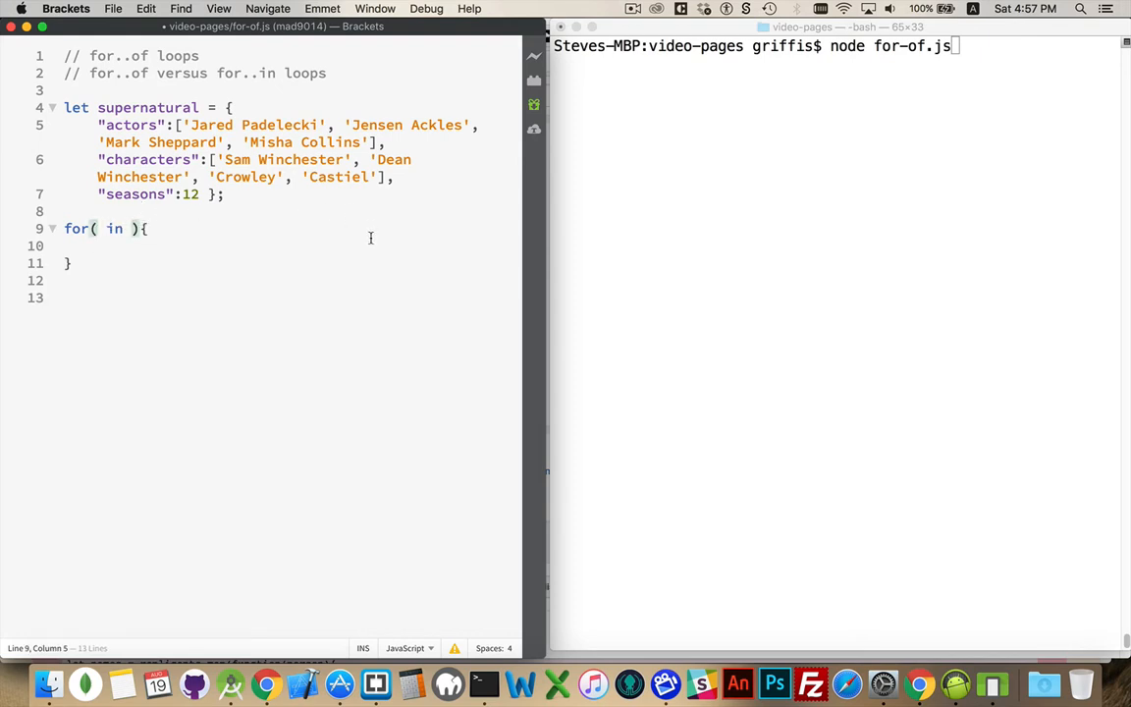
pyautogui.write('p')
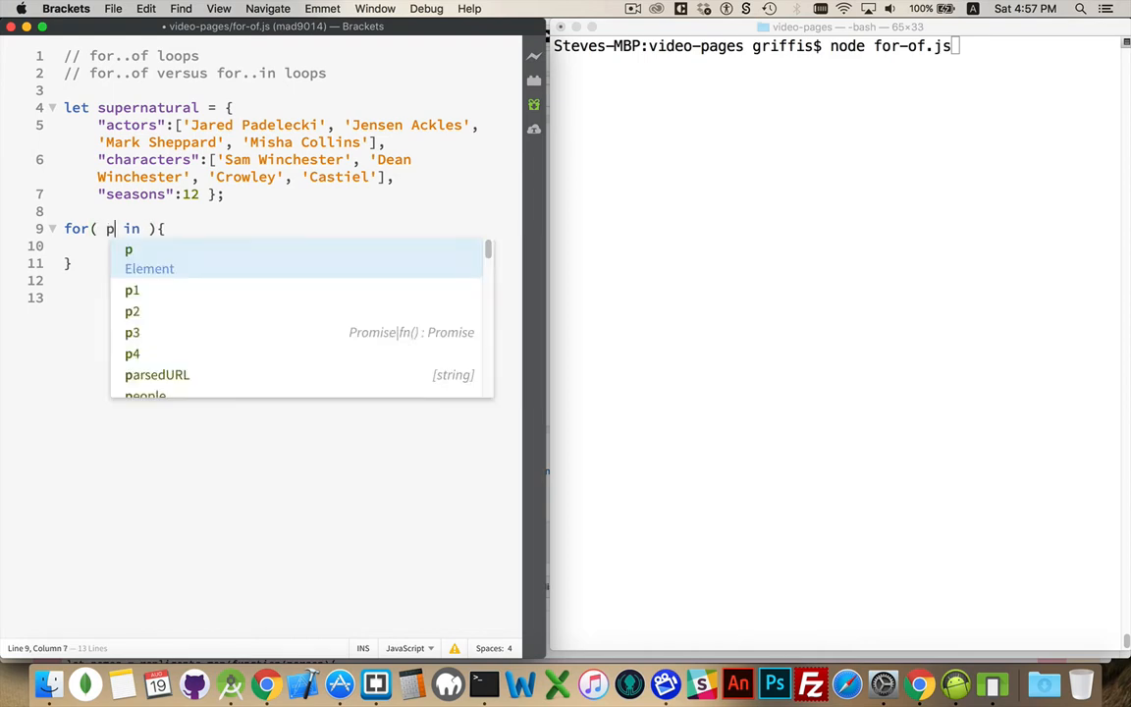
pyautogui.write('rop')
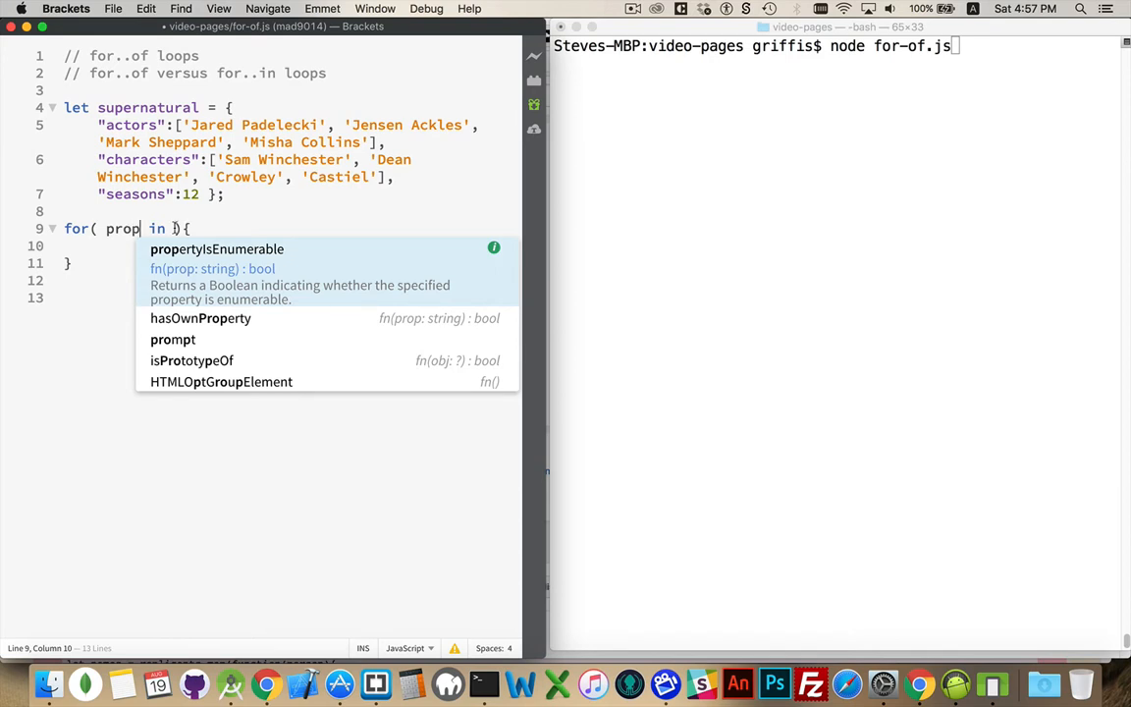
pyautogui.write('supernatural')
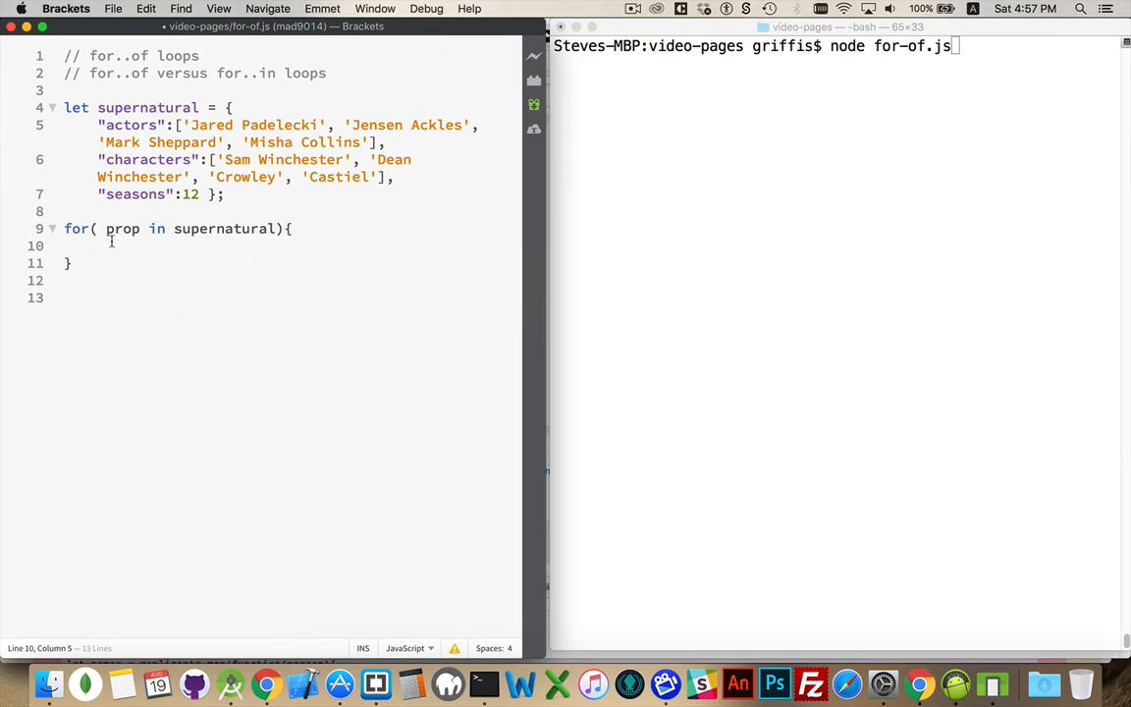
# Step: Log each property name with console.log( prop ); inside the loop and run it with node
pyautogui.doubleClick(129, 126)
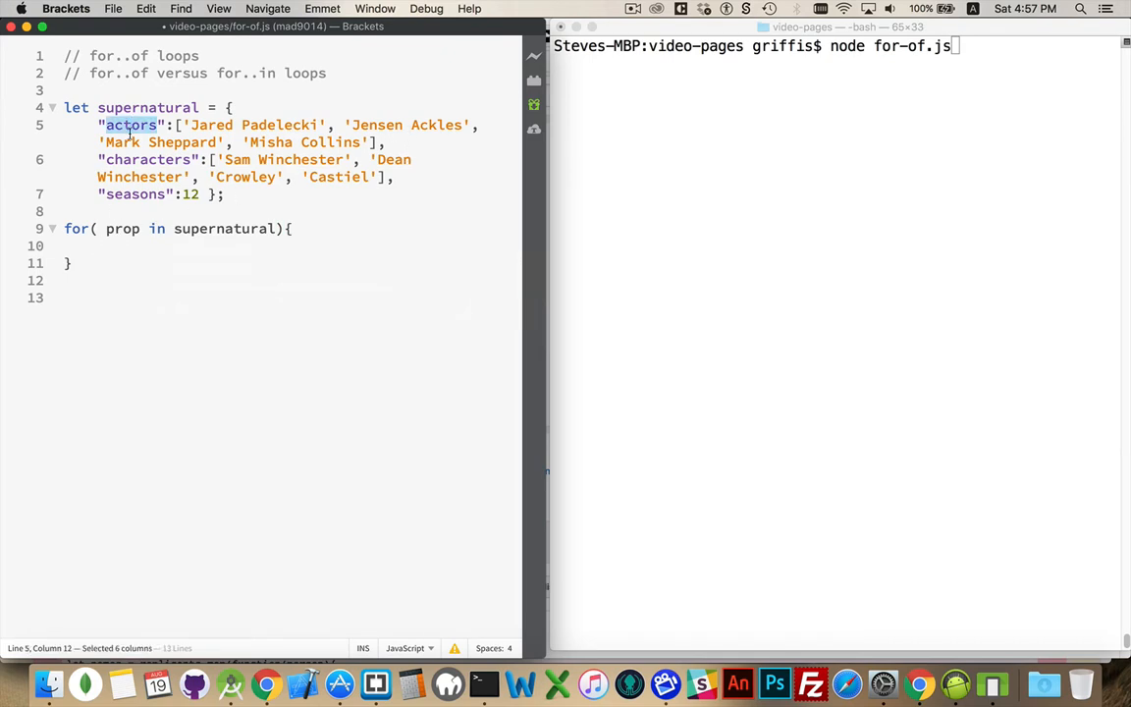
pyautogui.doubleClick(135, 195)
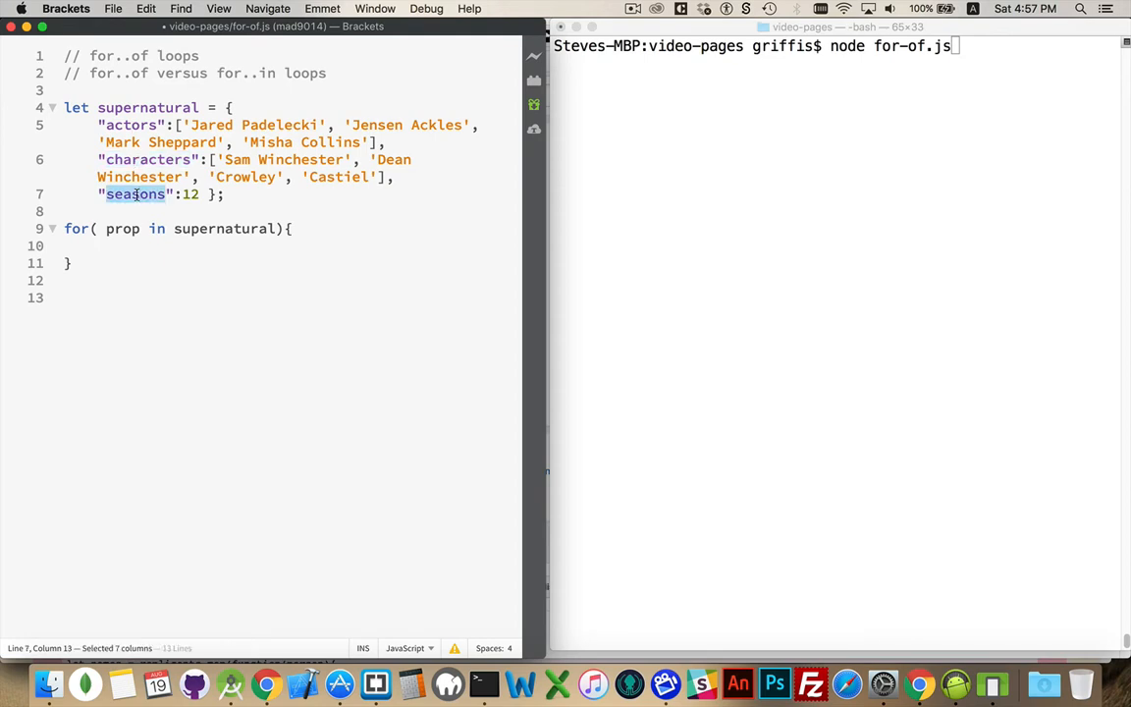
pyautogui.write('console.log(')
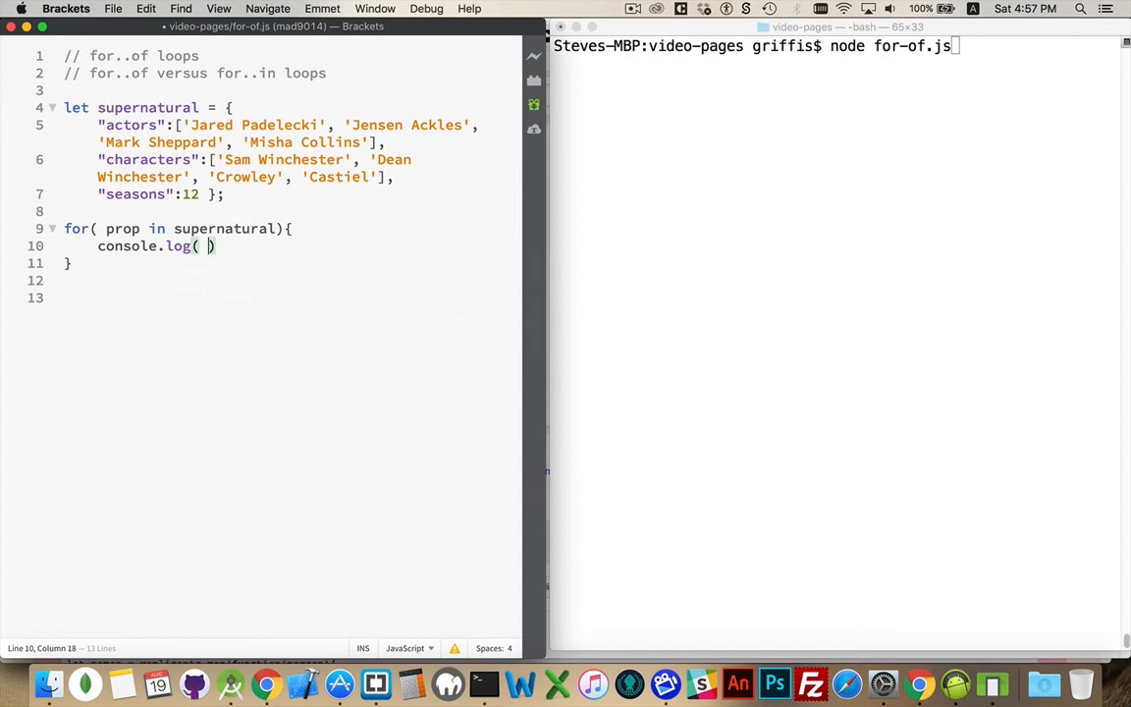
pyautogui.write('prop );')
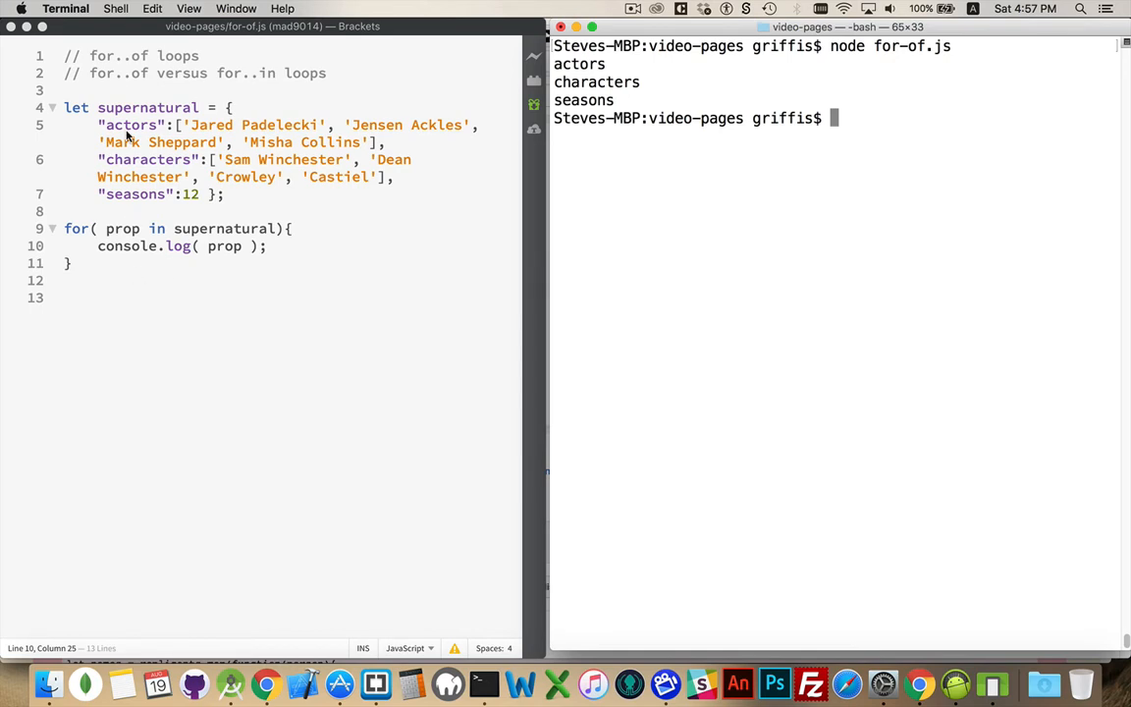
pyautogui.moveTo(263, 255)
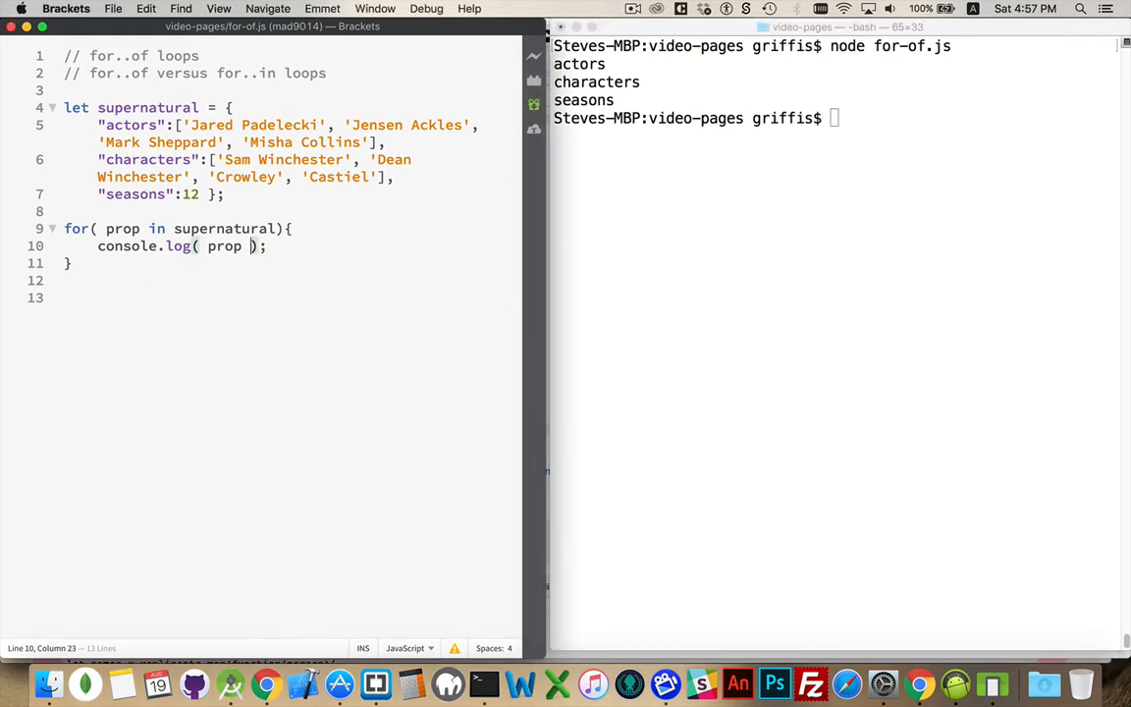
# Step: Log each value too with console.log( prop, supernatural[prop] ) and rerun, checking seasons prints 12
pyautogui.write(',')
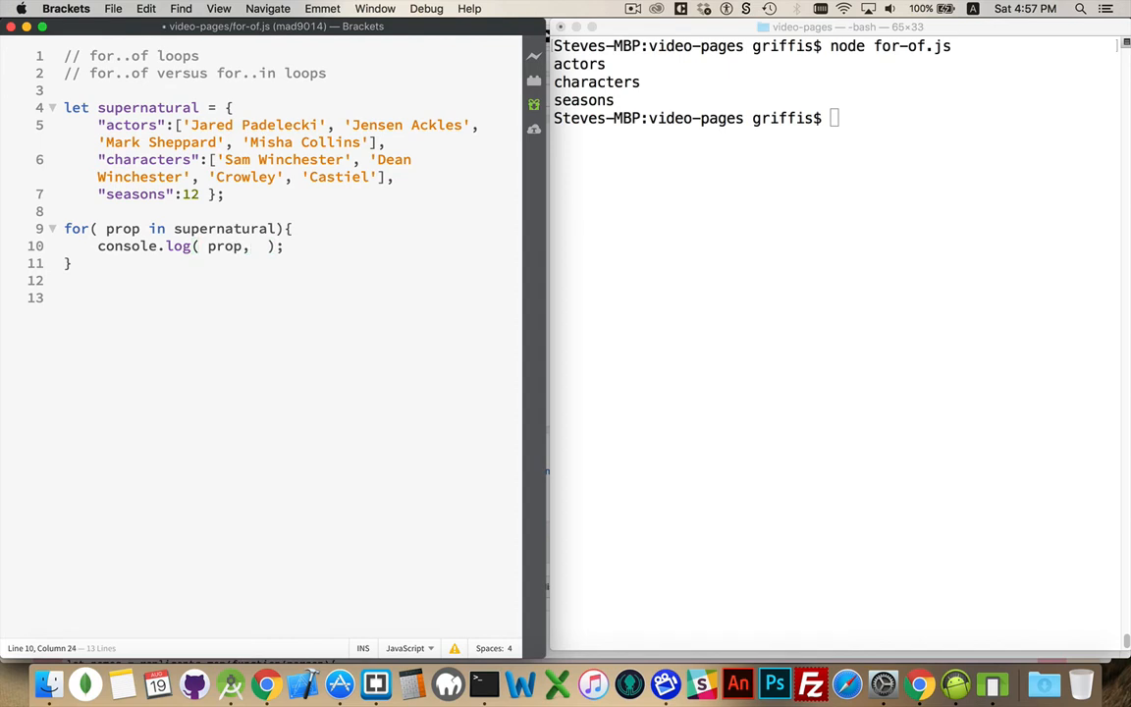
pyautogui.write('supernatural[]')
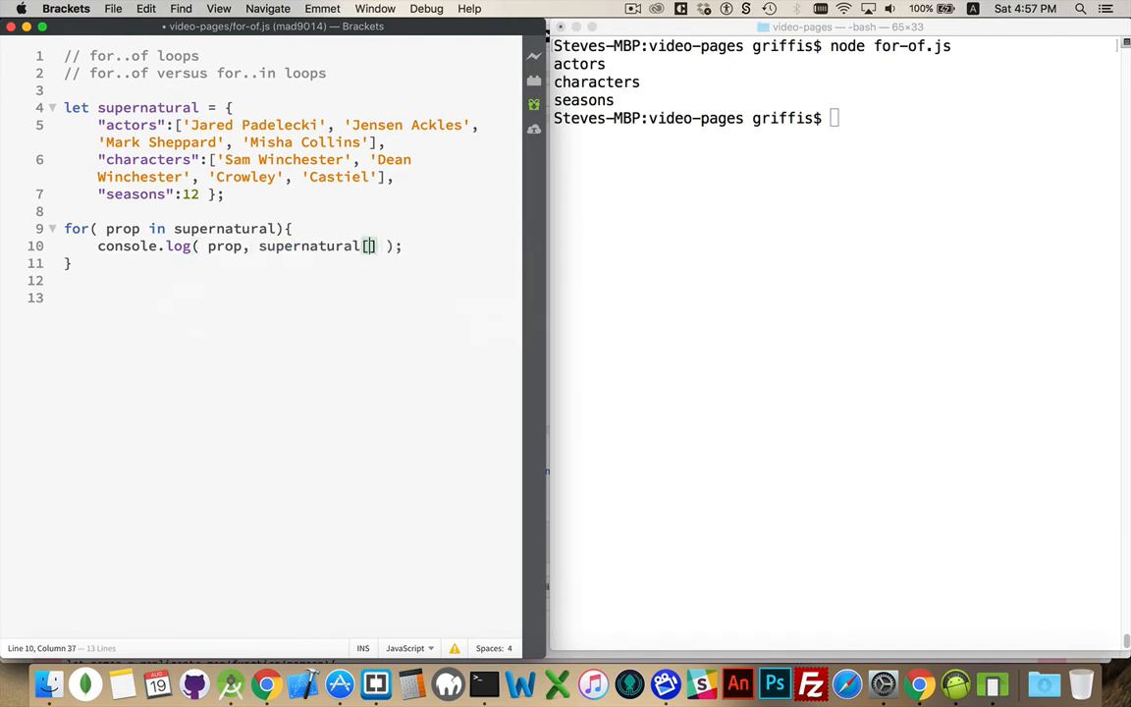
pyautogui.write('prop')
pyautogui.click(836, 118)
pyautogui.write('node for-of.js')
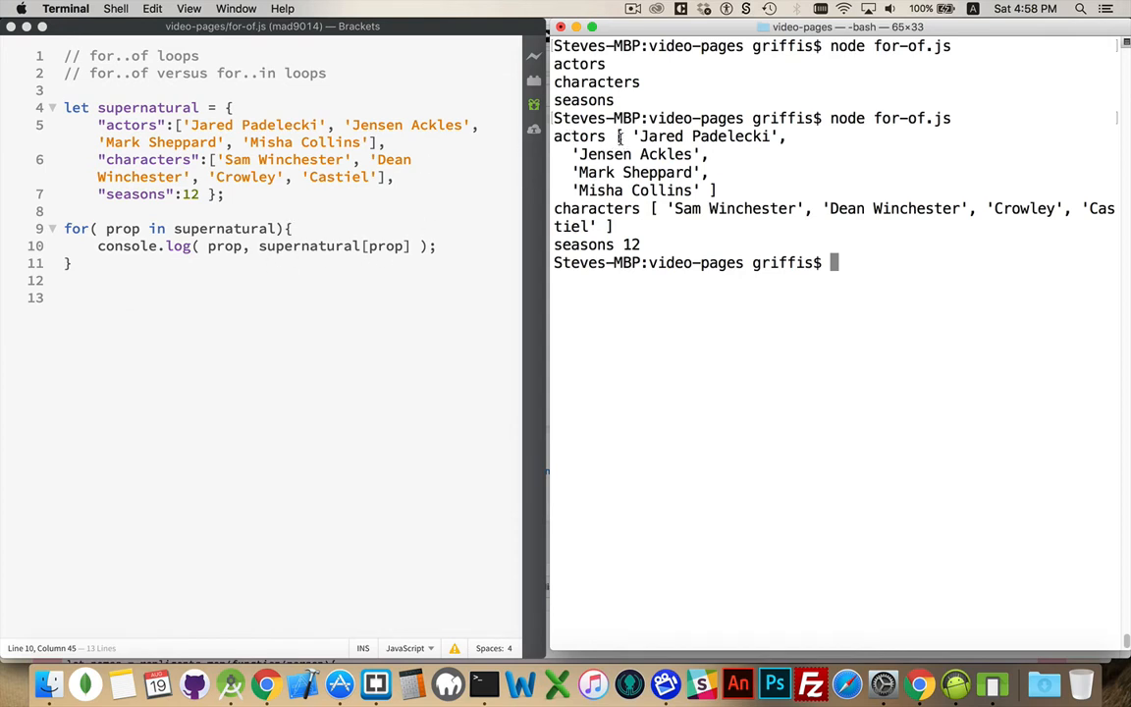
pyautogui.moveTo(619, 138); pyautogui.dragTo(716, 188)
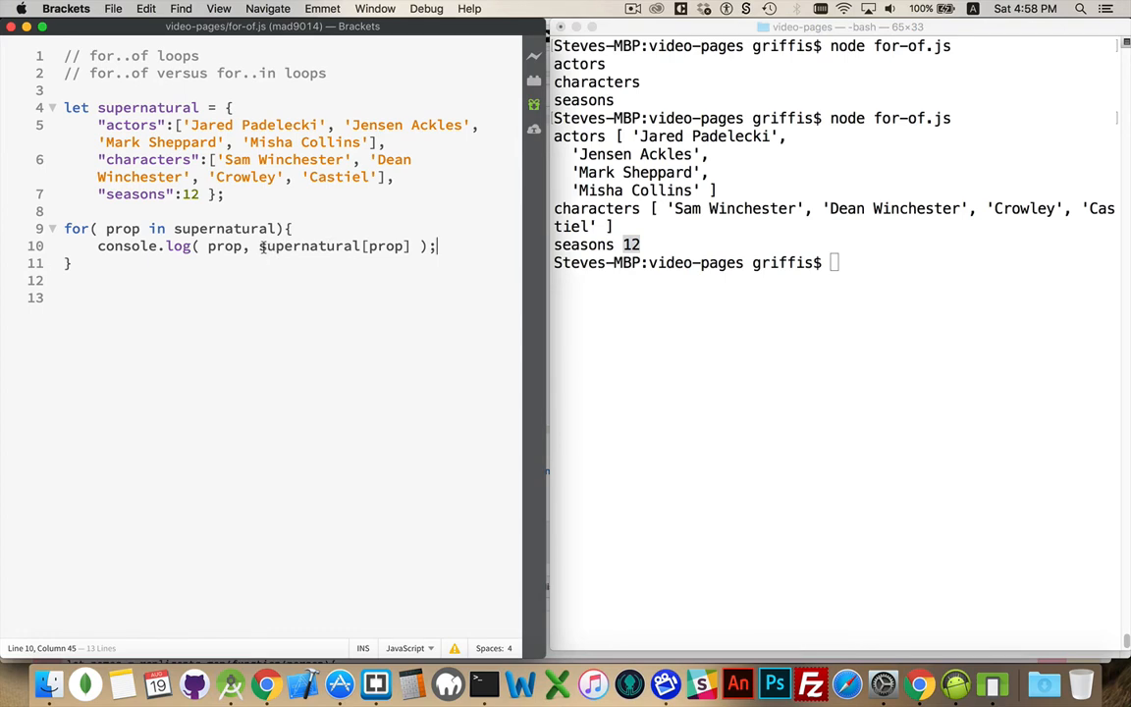
# Step: Log typeof supernatural[prop] so the run shows object, object, number
pyautogui.moveTo(265, 245); pyautogui.dragTo(410, 245)
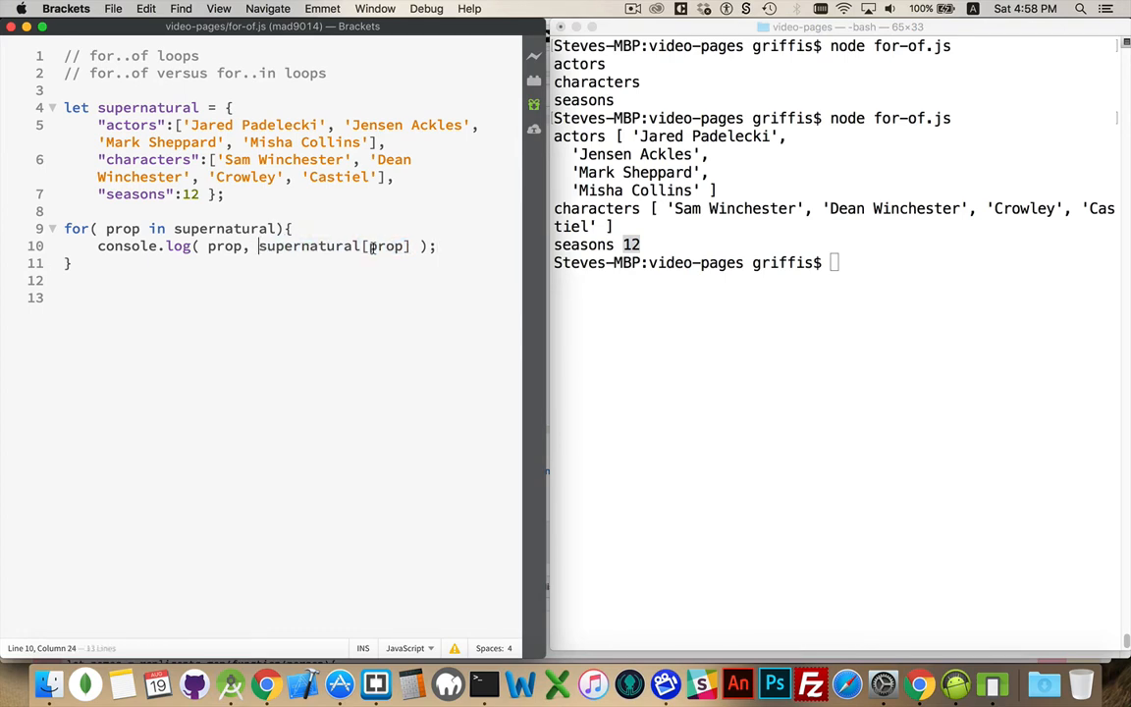
pyautogui.write('typeof')
pyautogui.click(836, 263)
pyautogui.write('node for-of.js')
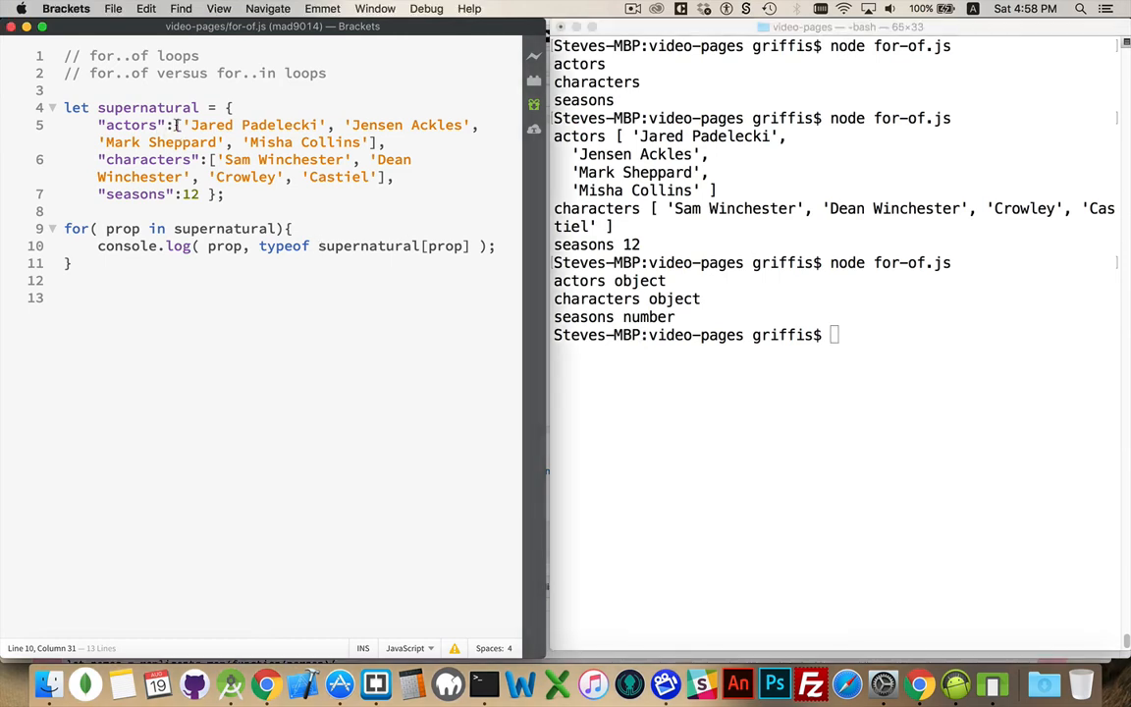
pyautogui.moveTo(181, 126); pyautogui.dragTo(369, 141)
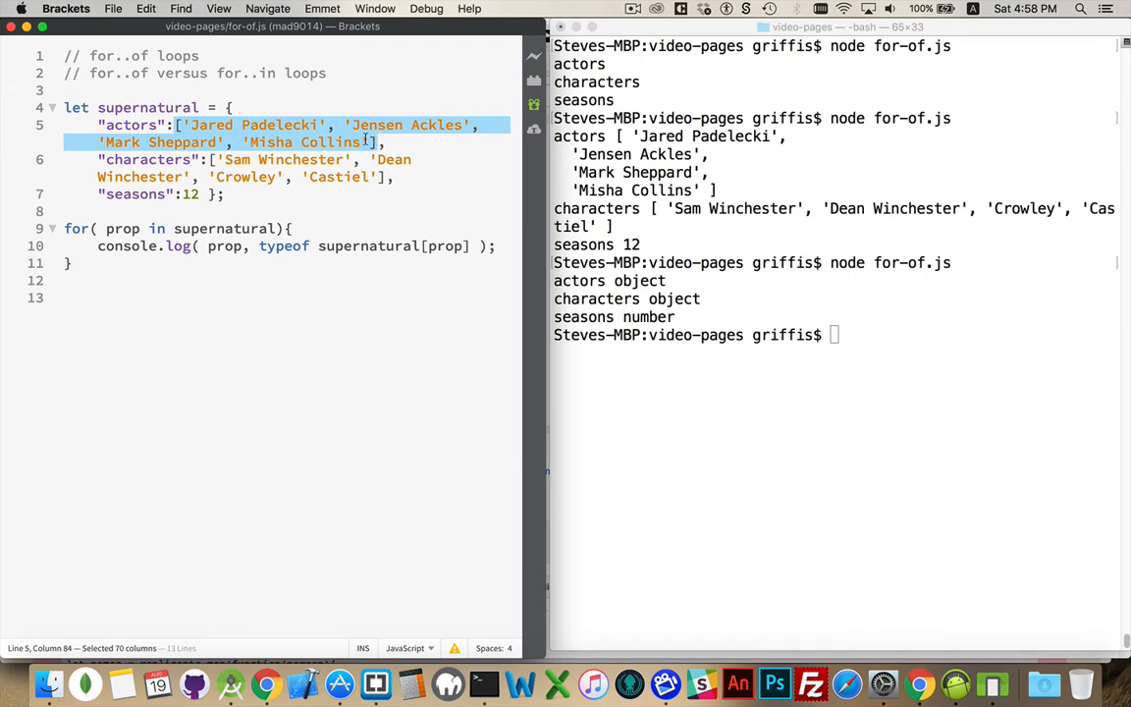
pyautogui.moveTo(381, 141)
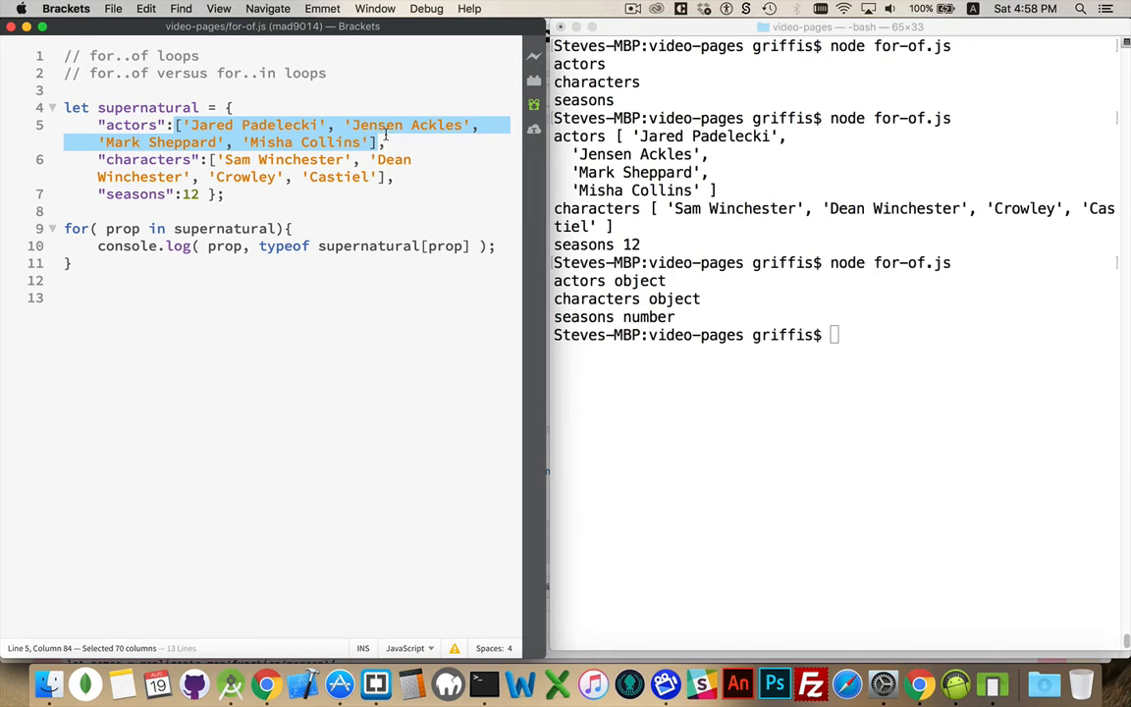
pyautogui.moveTo(283, 246)
pyautogui.write(',')
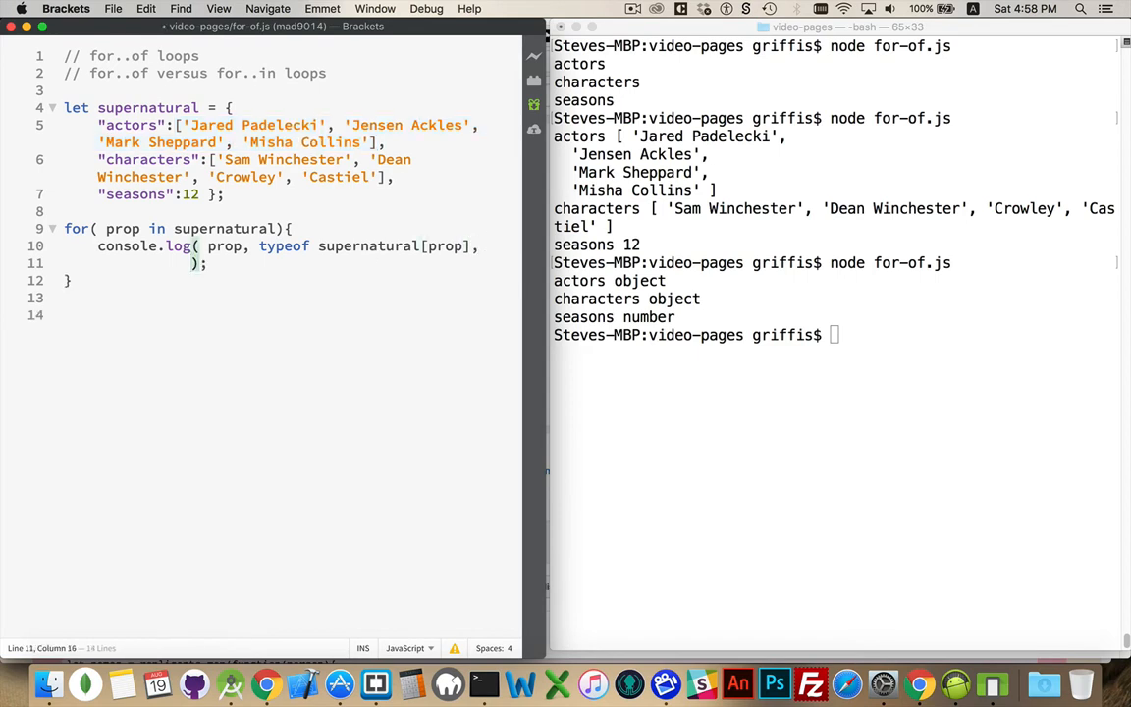
# Step: Add Array.isArray(supernatural[prop]) to the log and rerun, printing true, true, false
pyautogui.write('Array')
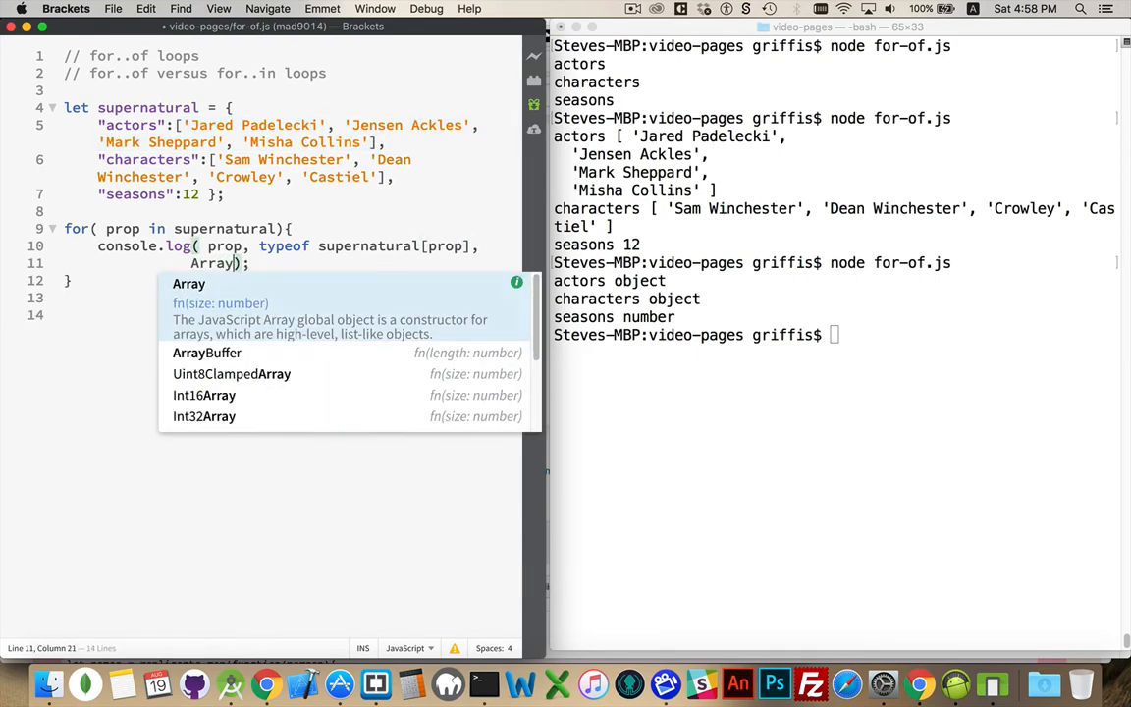
pyautogui.write('.isArray(')
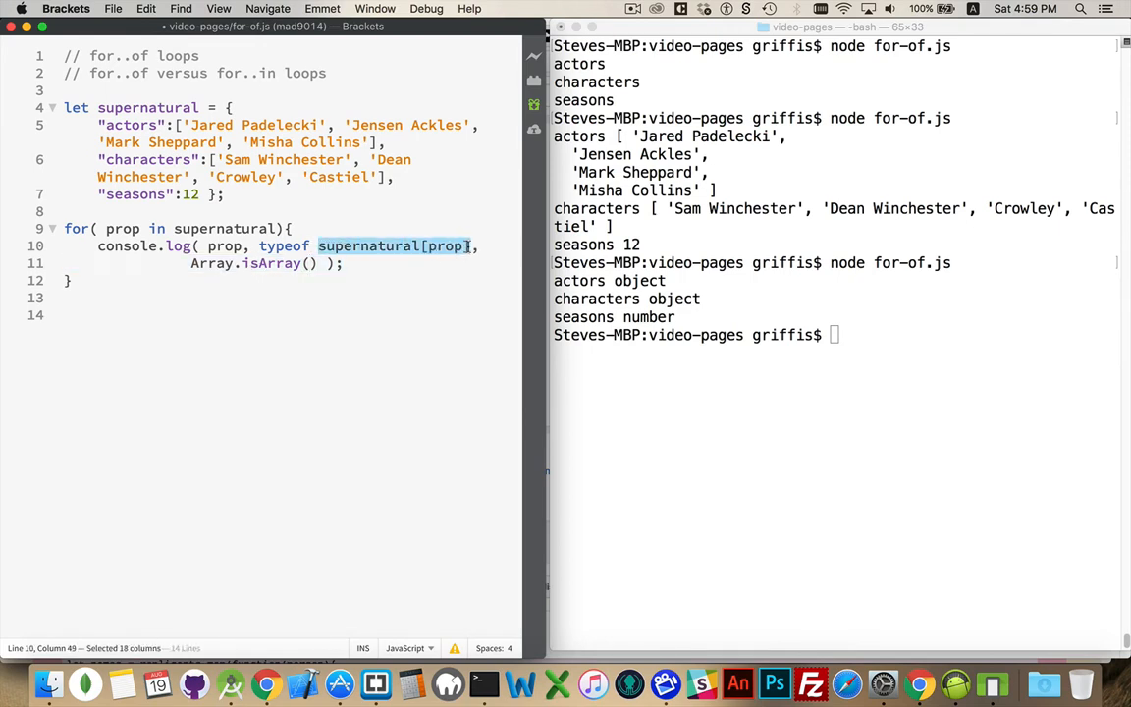
pyautogui.write('supernatural[prop]')
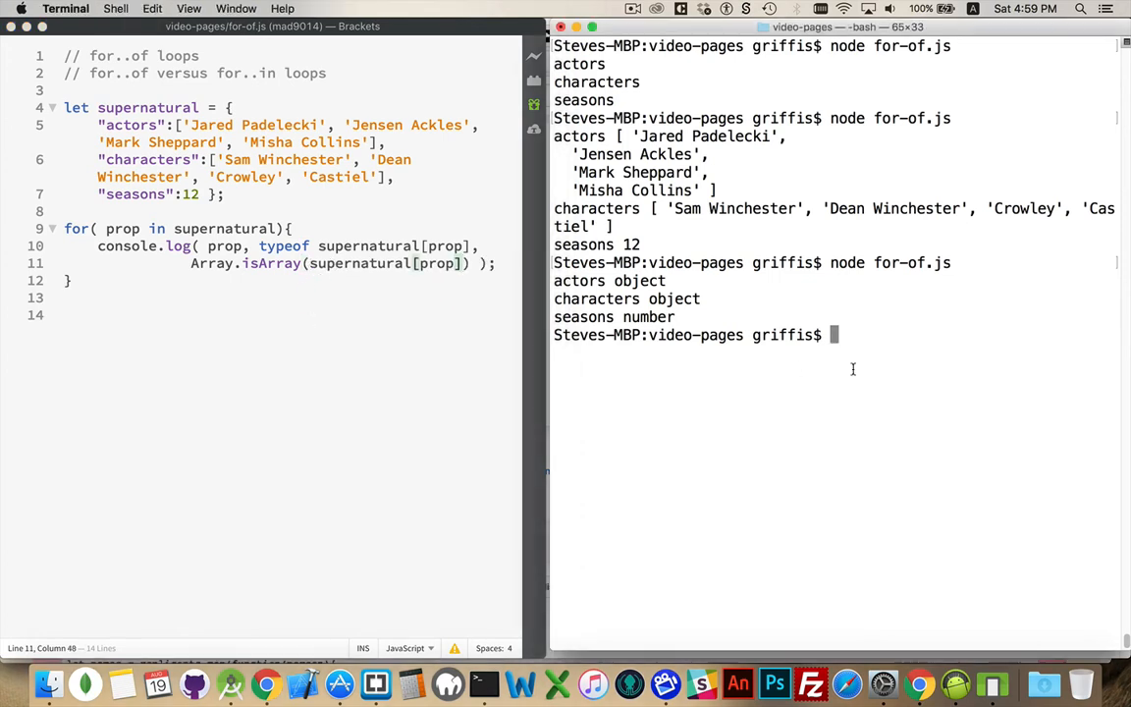
pyautogui.press('Return')
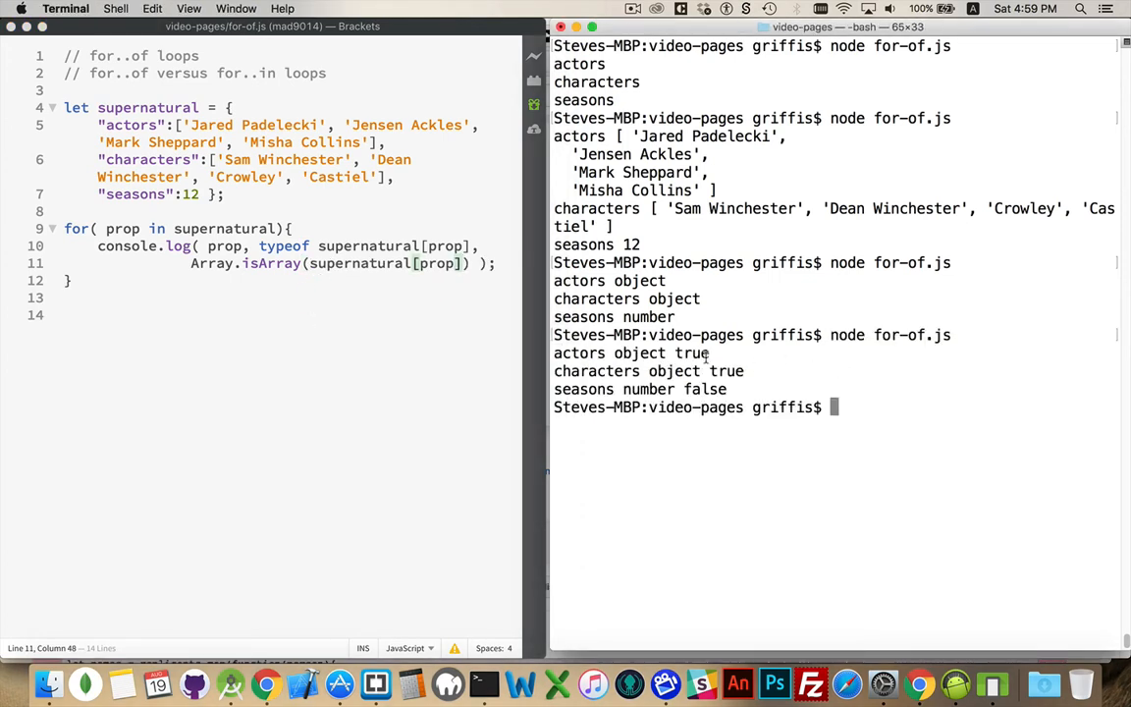
pyautogui.doubleClick(691, 353)
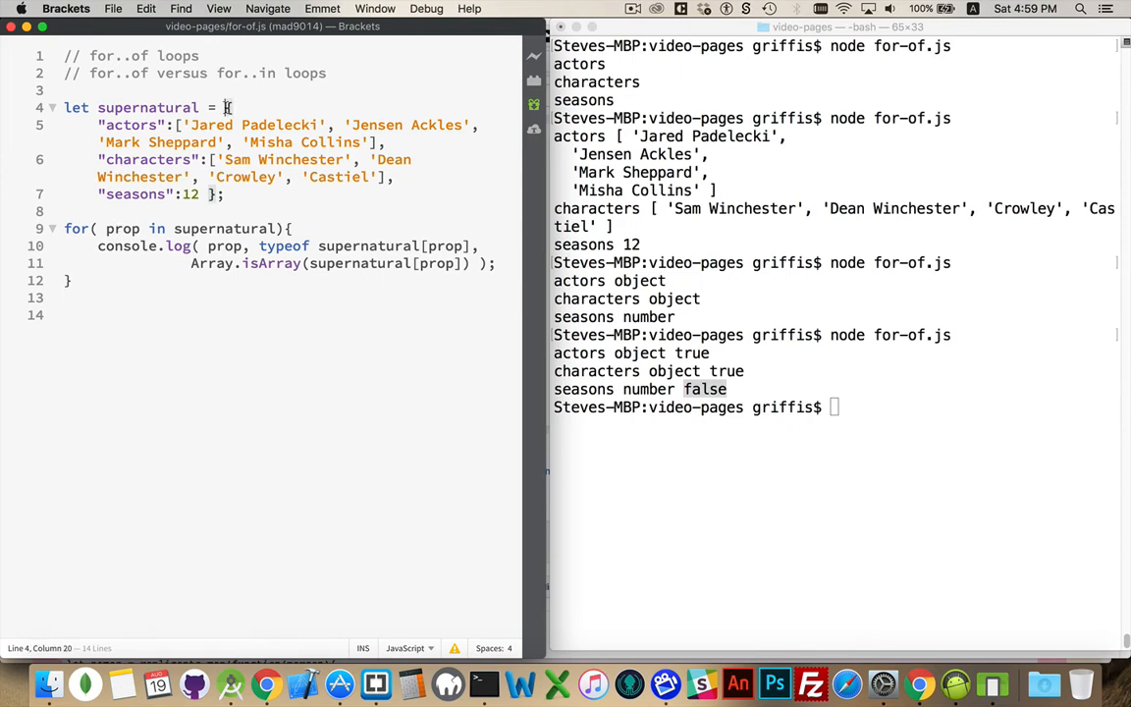
# Step: Write a second loop header for( prop in supernatural.actors ){ }
pyautogui.moveTo(225, 106); pyautogui.dragTo(201, 194)
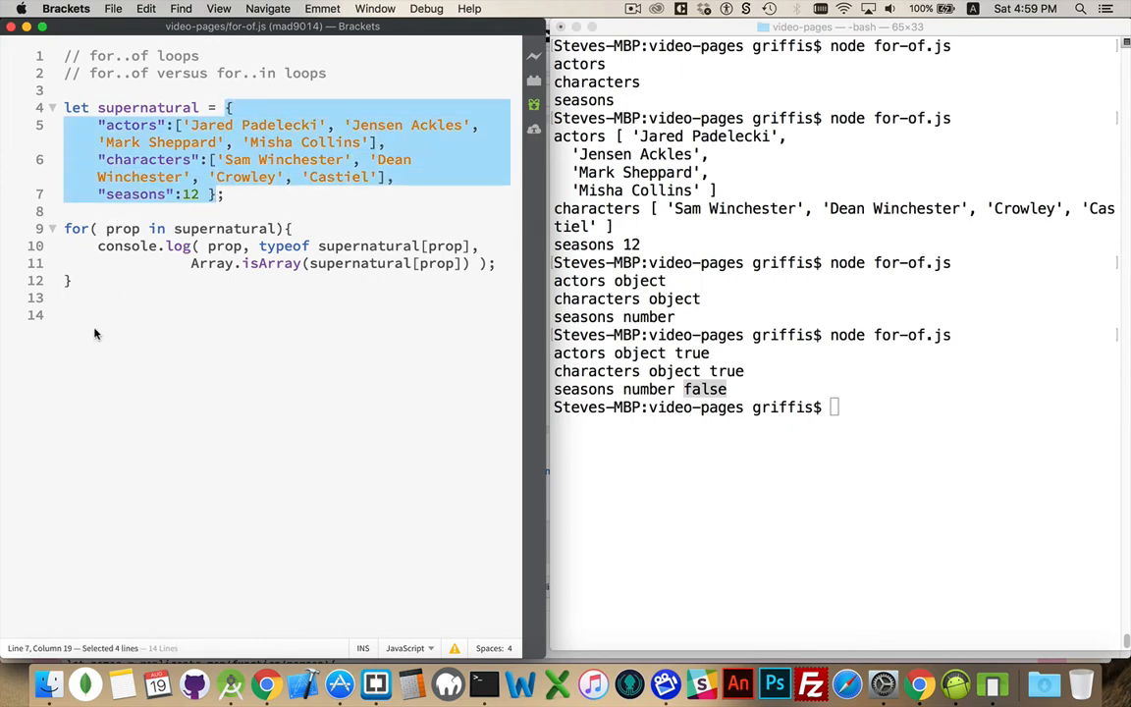
pyautogui.write('for( )')
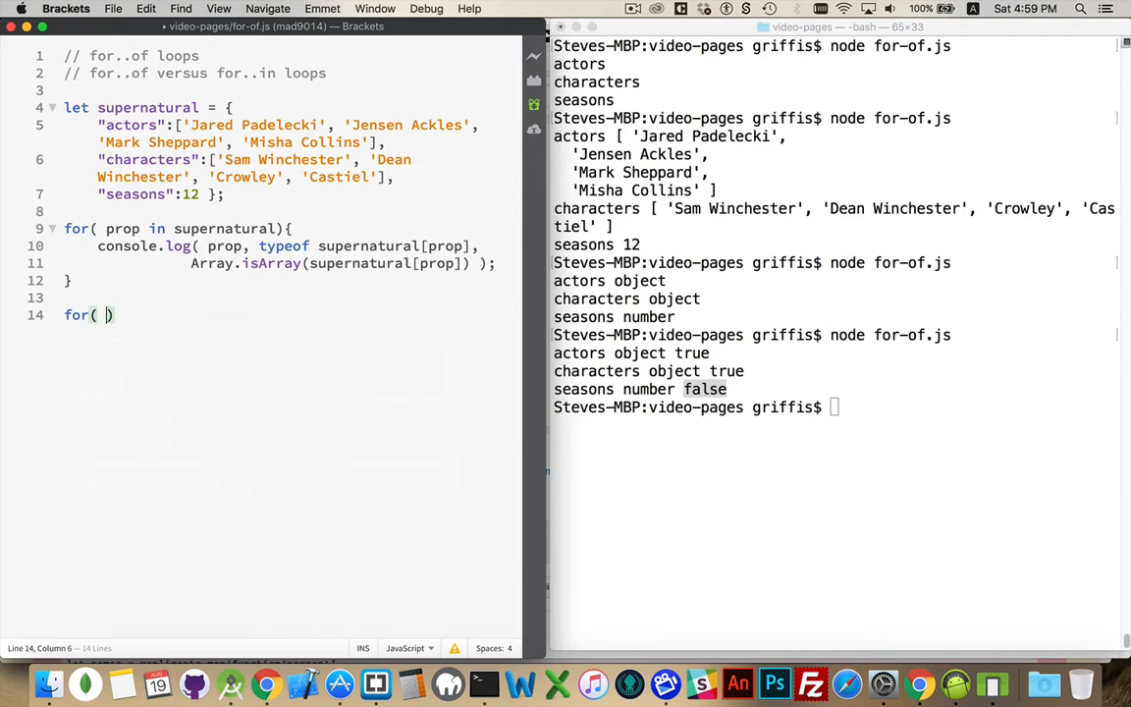
pyautogui.write('prop n')
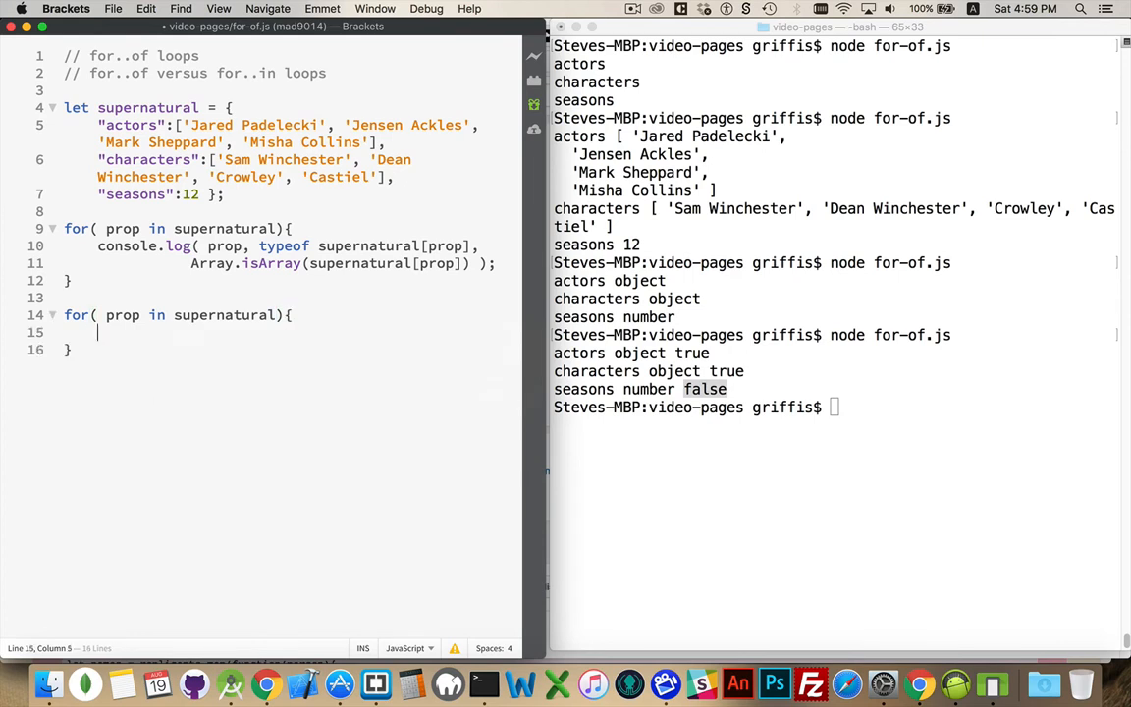
pyautogui.click(279, 314)
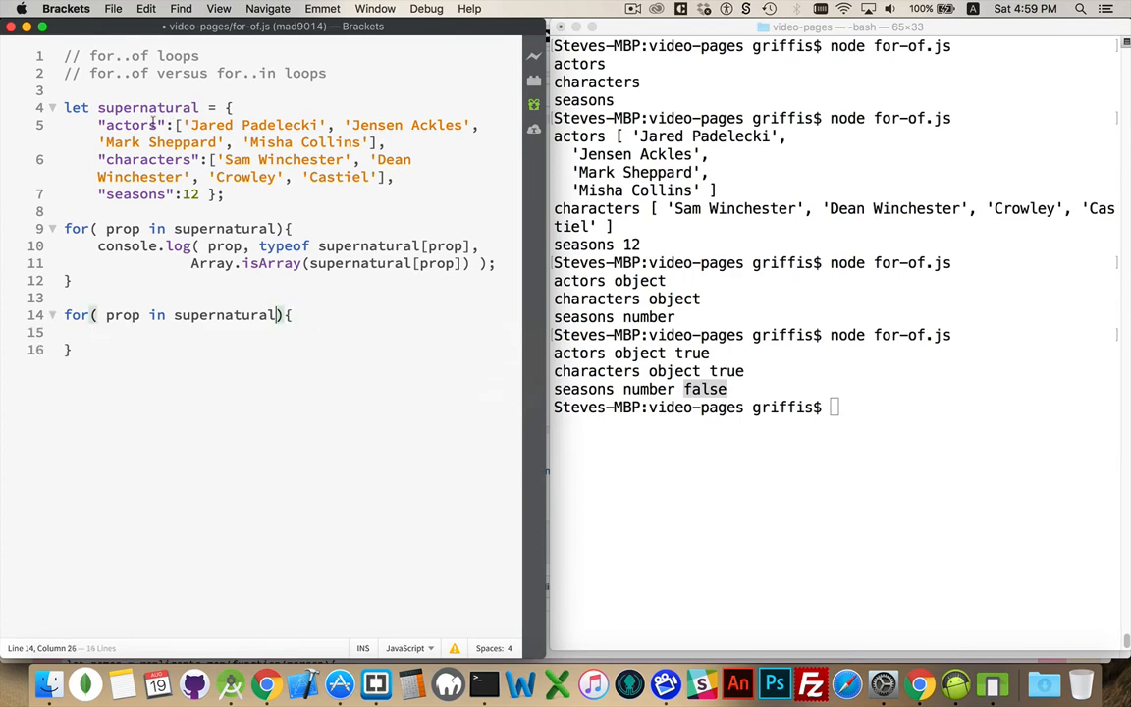
pyautogui.write('.a')
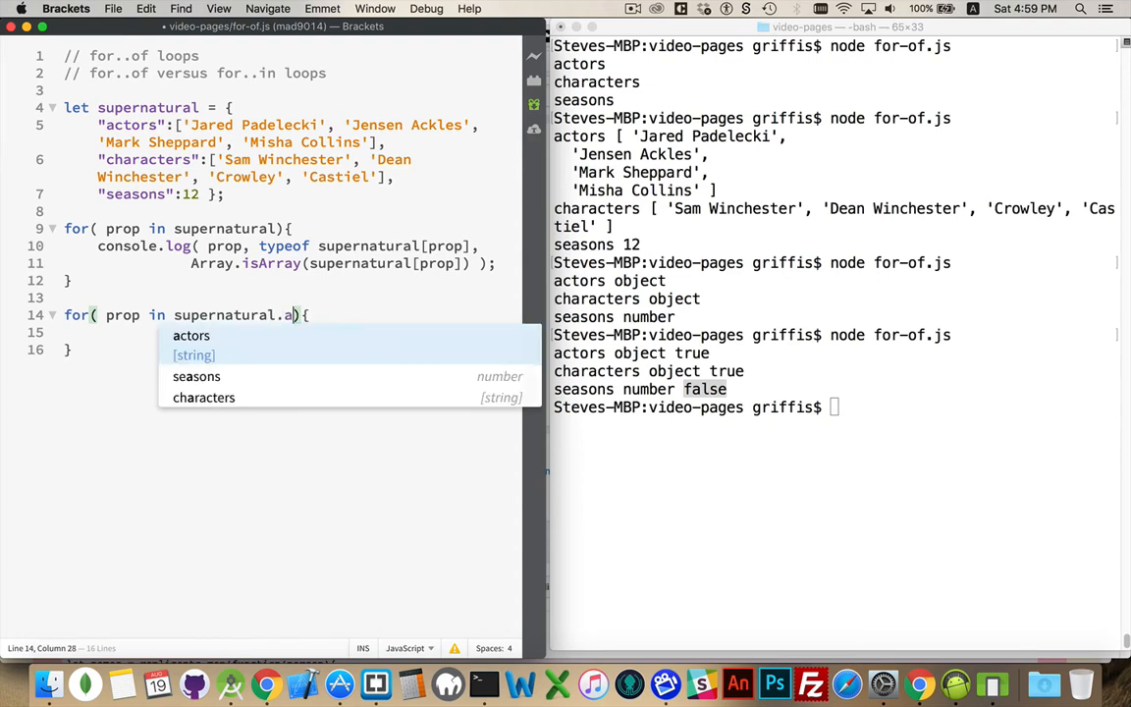
pyautogui.click(192, 334)
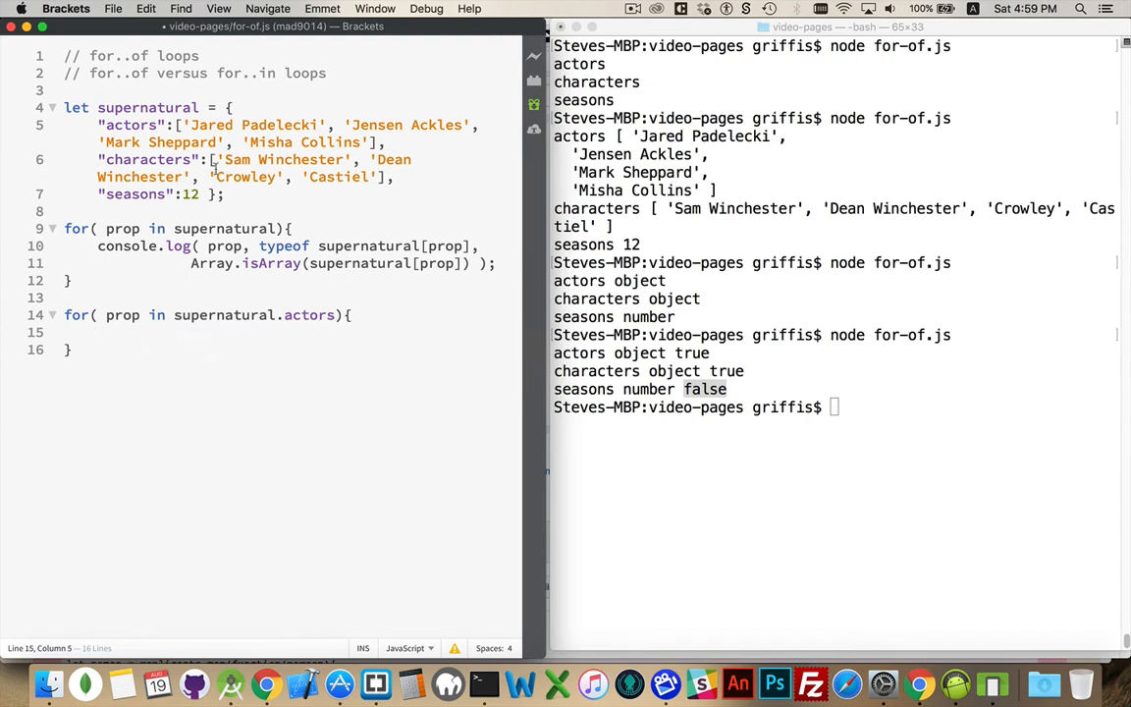
# Step: Log prop inside the actors loop and run it so indices 0 to 3 print
pyautogui.moveTo(183, 126); pyautogui.dragTo(369, 141)
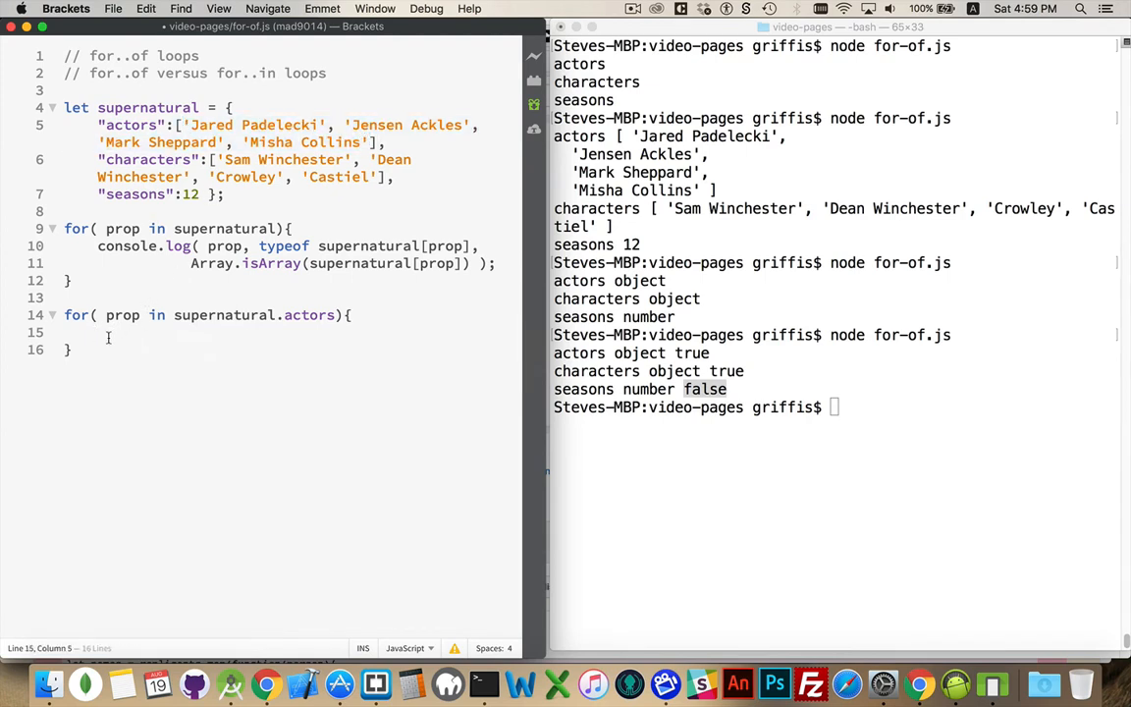
pyautogui.write('console.log(prop);')
pyautogui.click(836, 406)
pyautogui.write('node for-of.js')
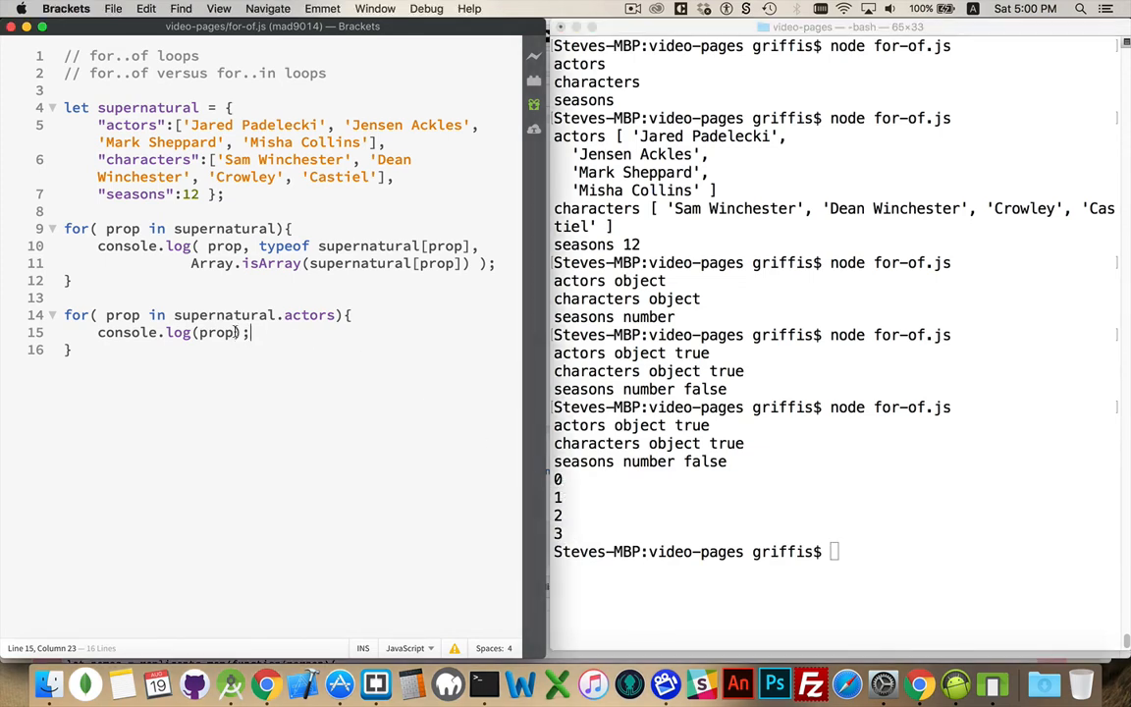
# Step: Log prop with supernatural.actors[prop] and rerun so each index prints with its actor name
pyautogui.write(', supernatural')
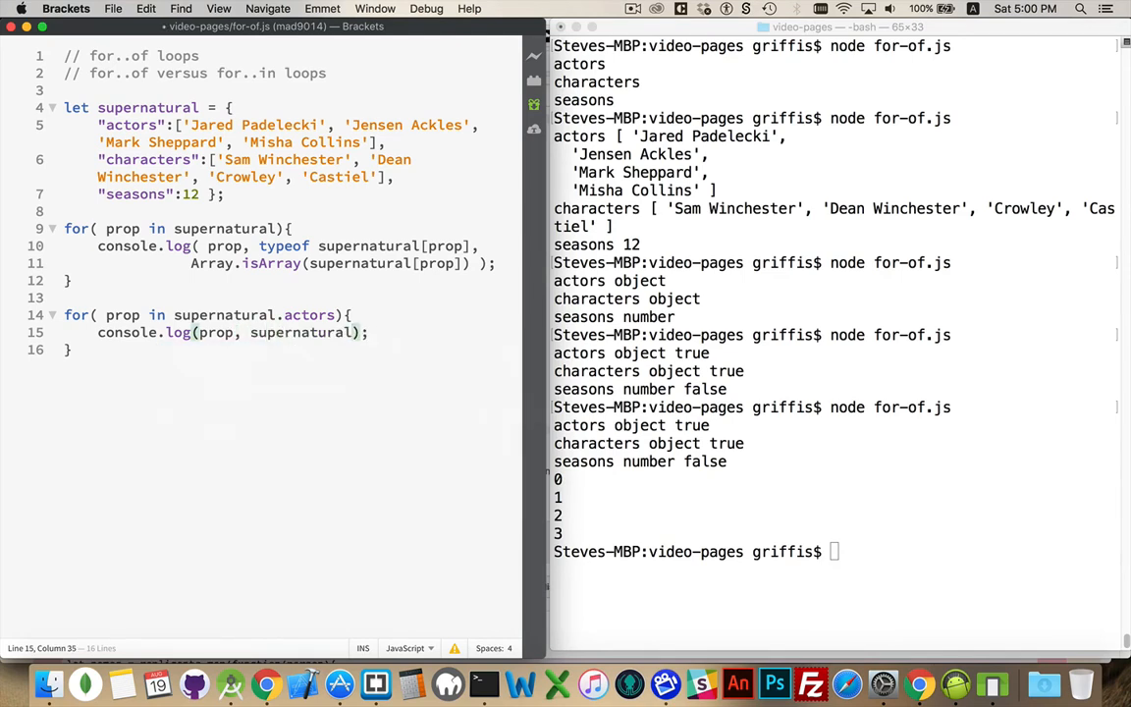
pyautogui.write('.actors')
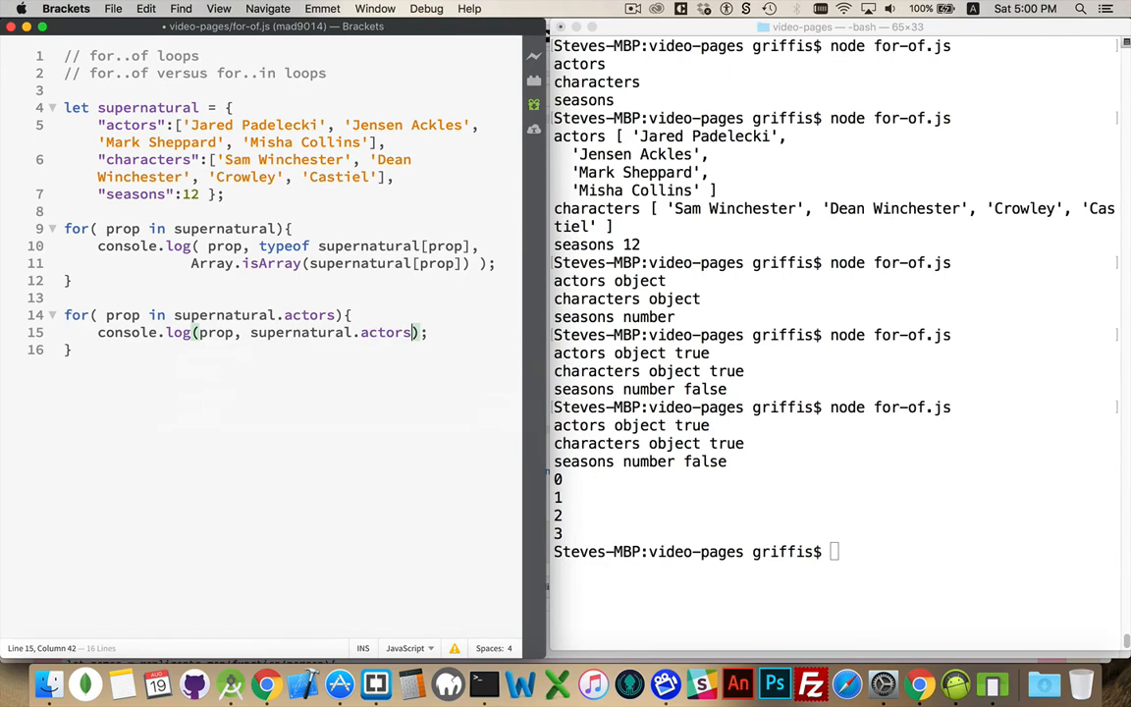
pyautogui.write('[')
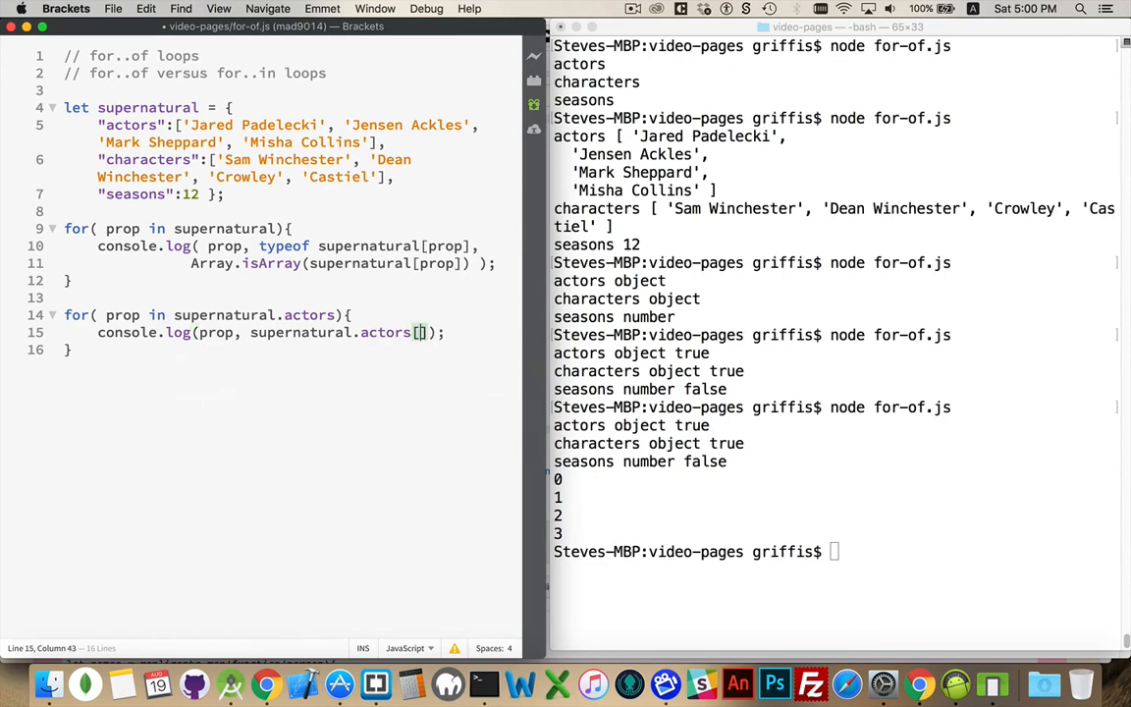
pyautogui.write('prop')
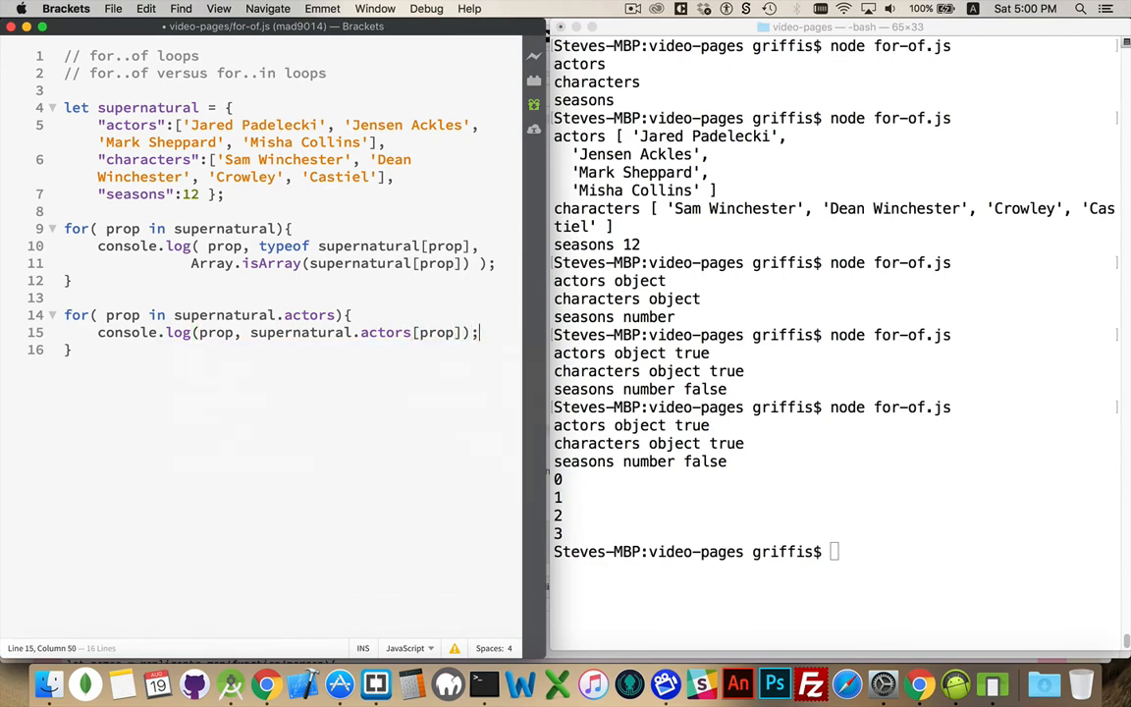
pyautogui.write('c')
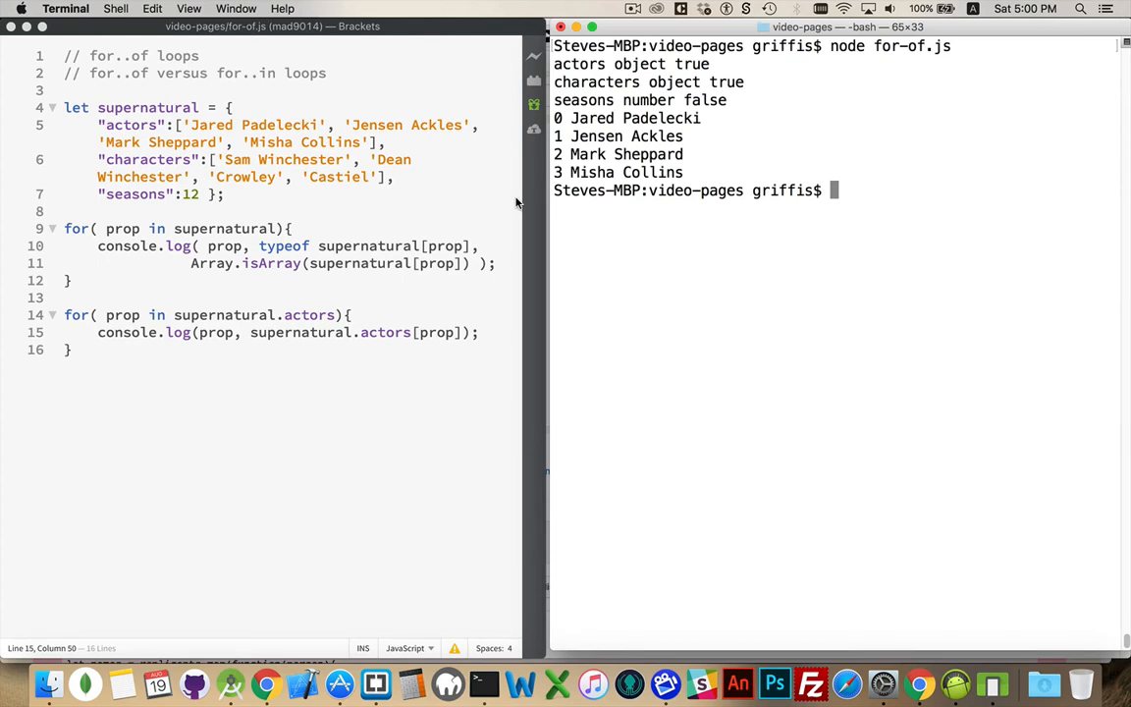
pyautogui.moveTo(178, 293)
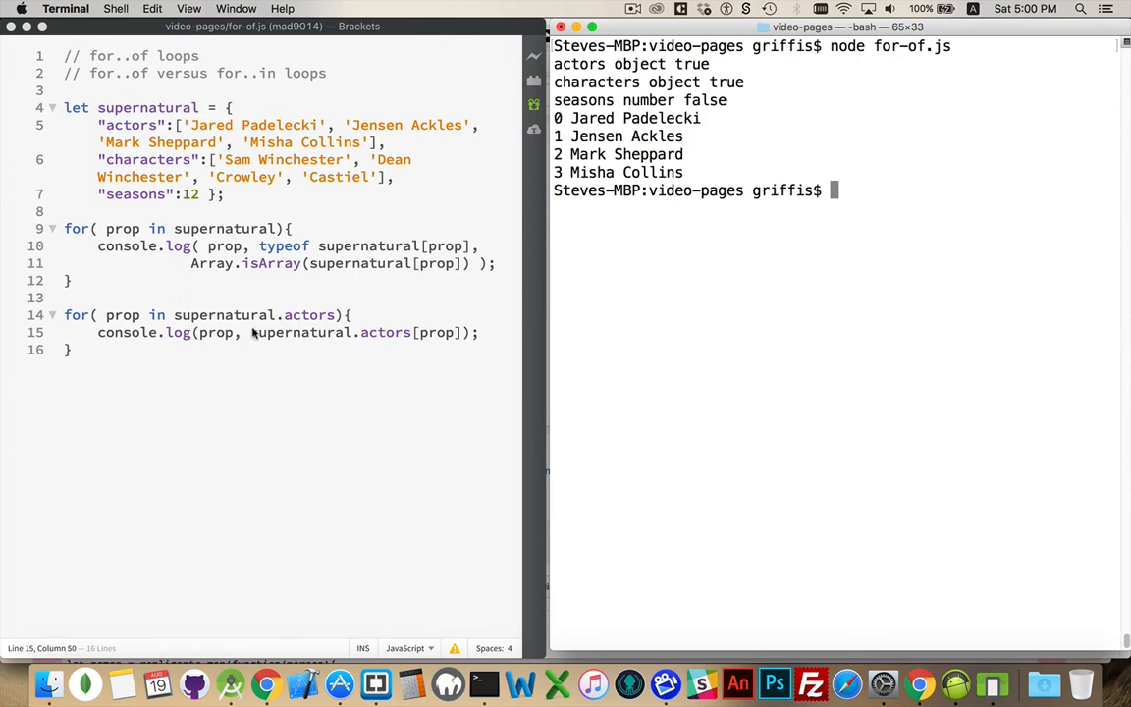
pyautogui.moveTo(251, 332); pyautogui.dragTo(461, 332)
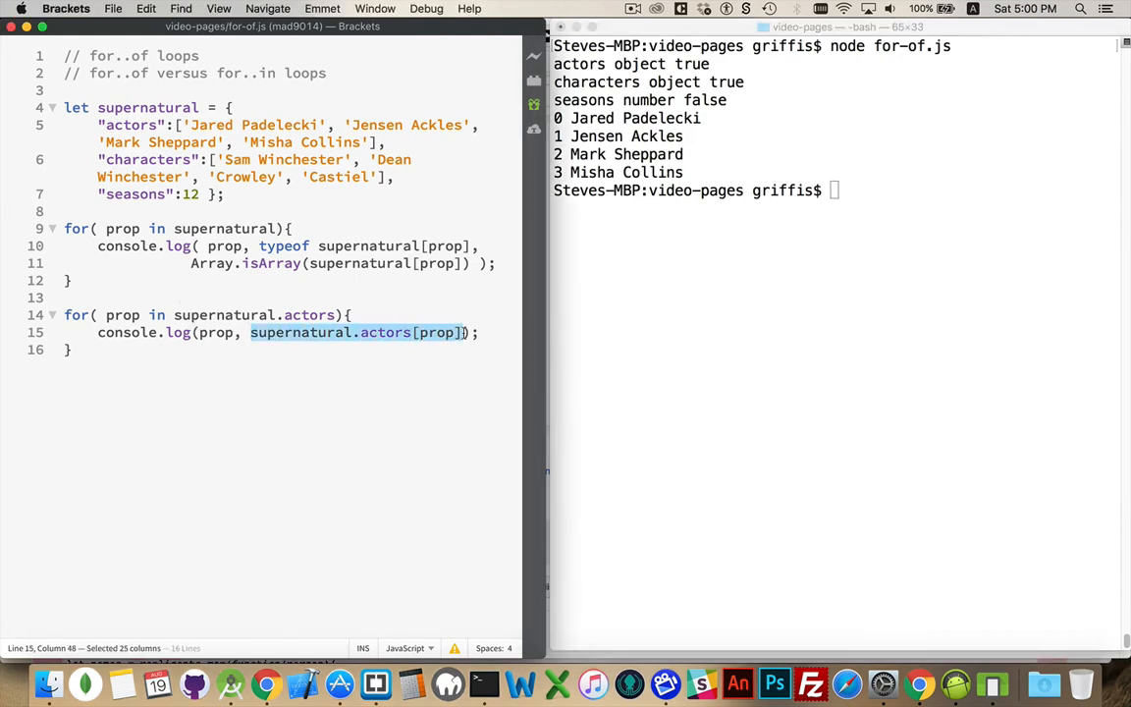
pyautogui.moveTo(448, 363)
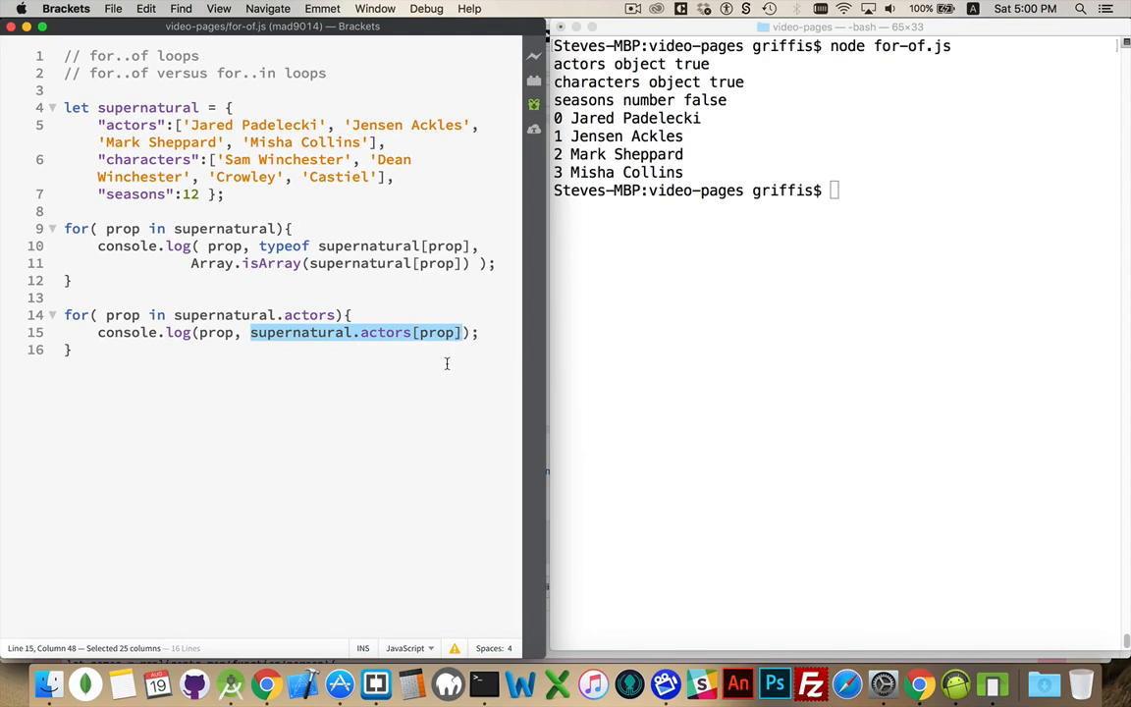
pyautogui.moveTo(436, 331)
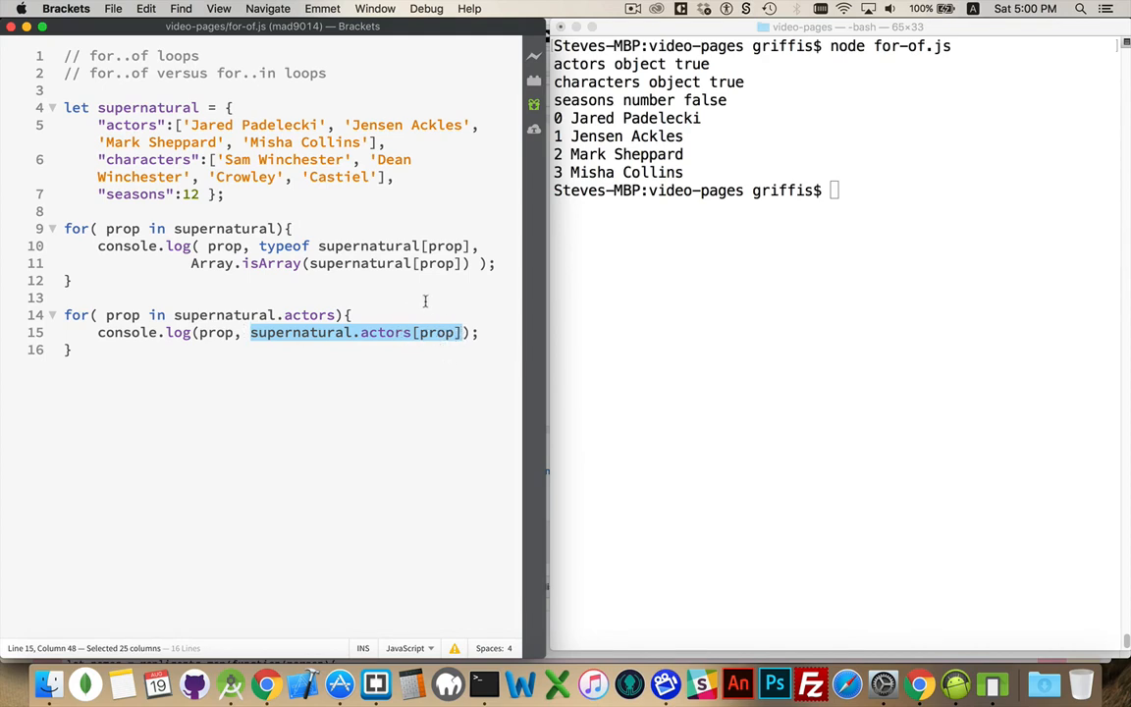
pyautogui.moveTo(192, 350)
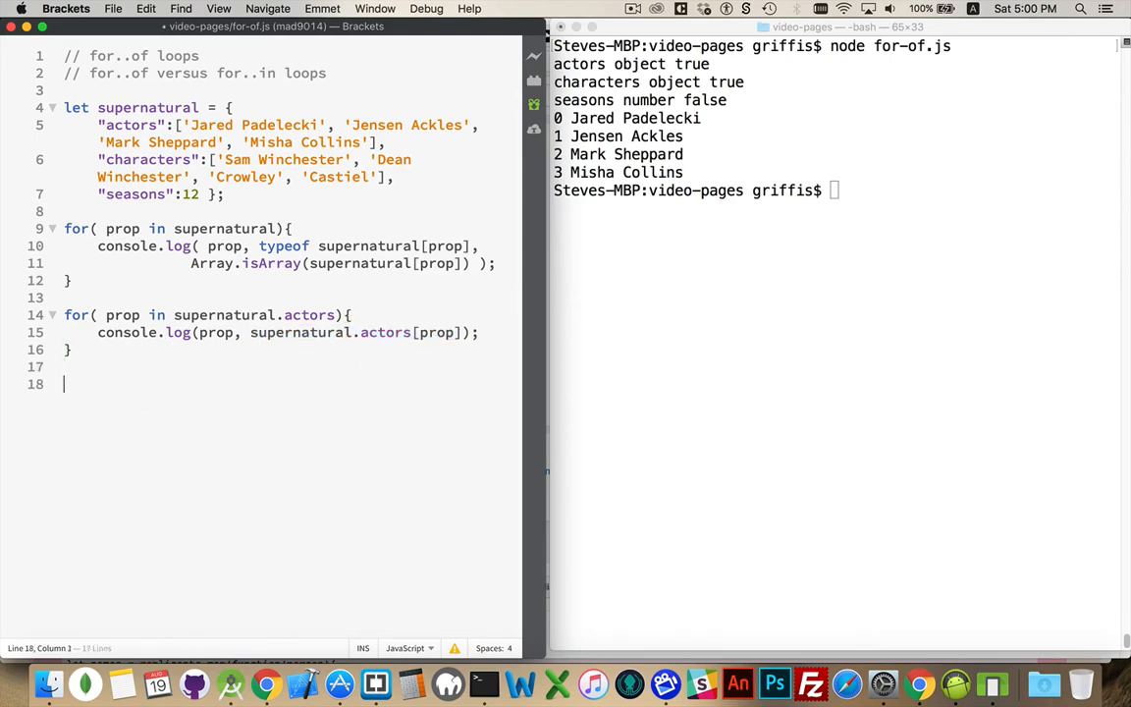
# Step: Add a loop for( name ... supernatural.actors ) with console.log( name ) and run it
pyautogui.write('for( )')
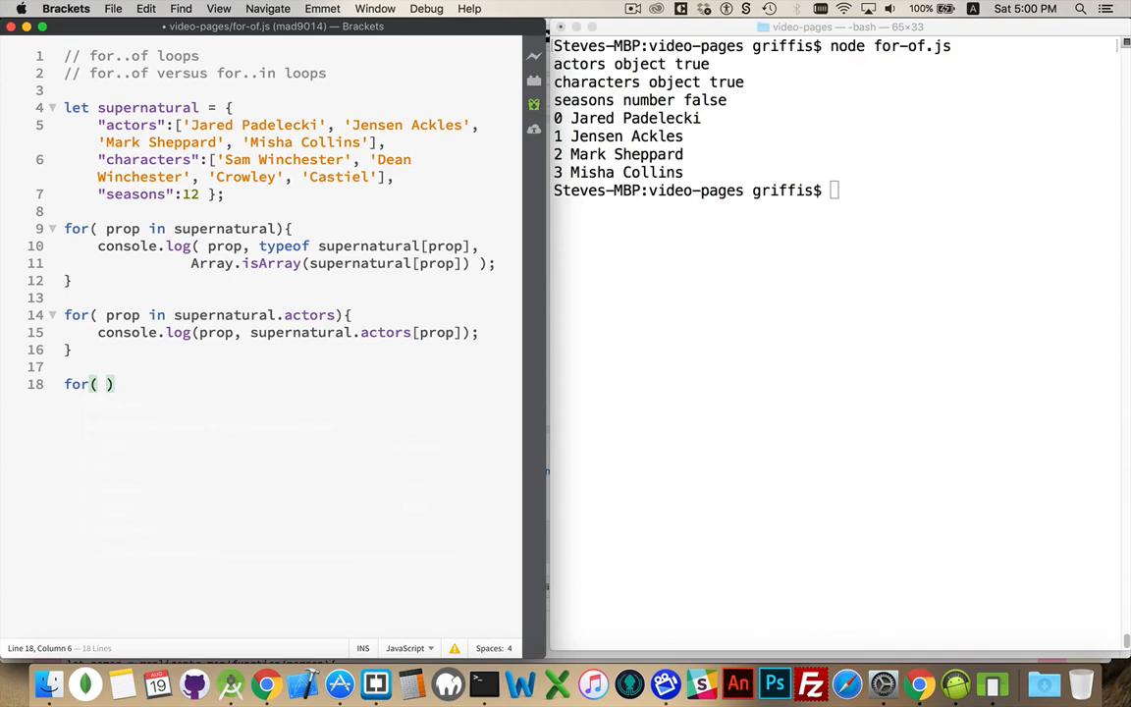
pyautogui.write('name')
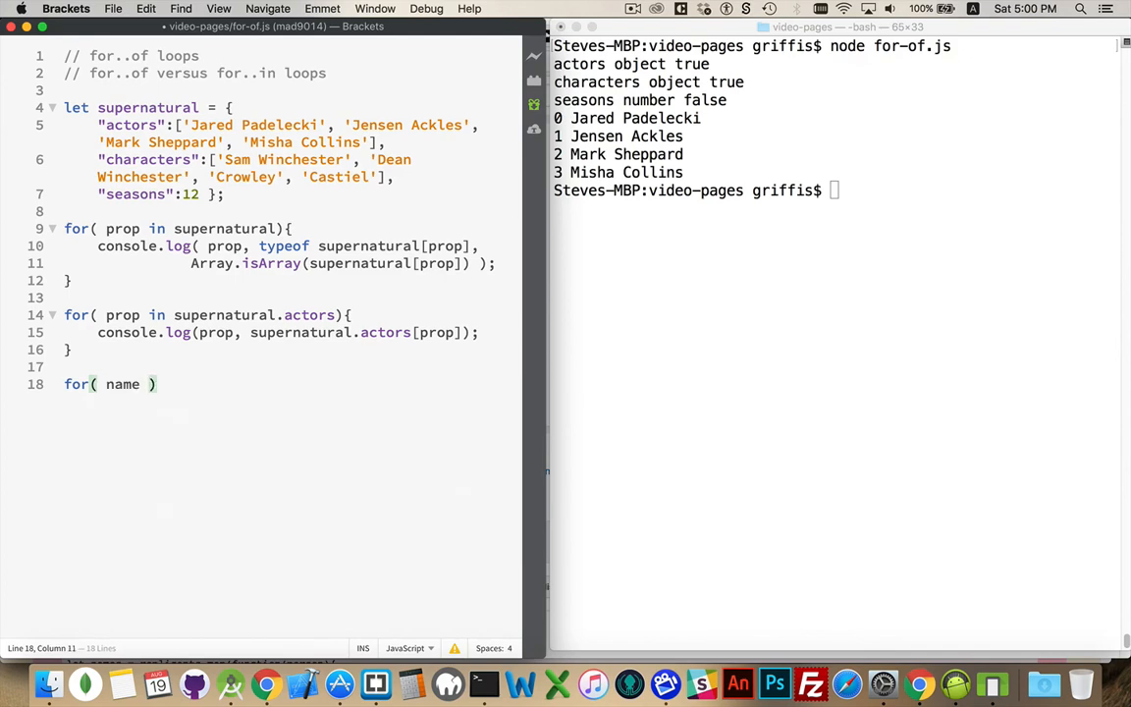
pyautogui.write('in supernatural.actors')
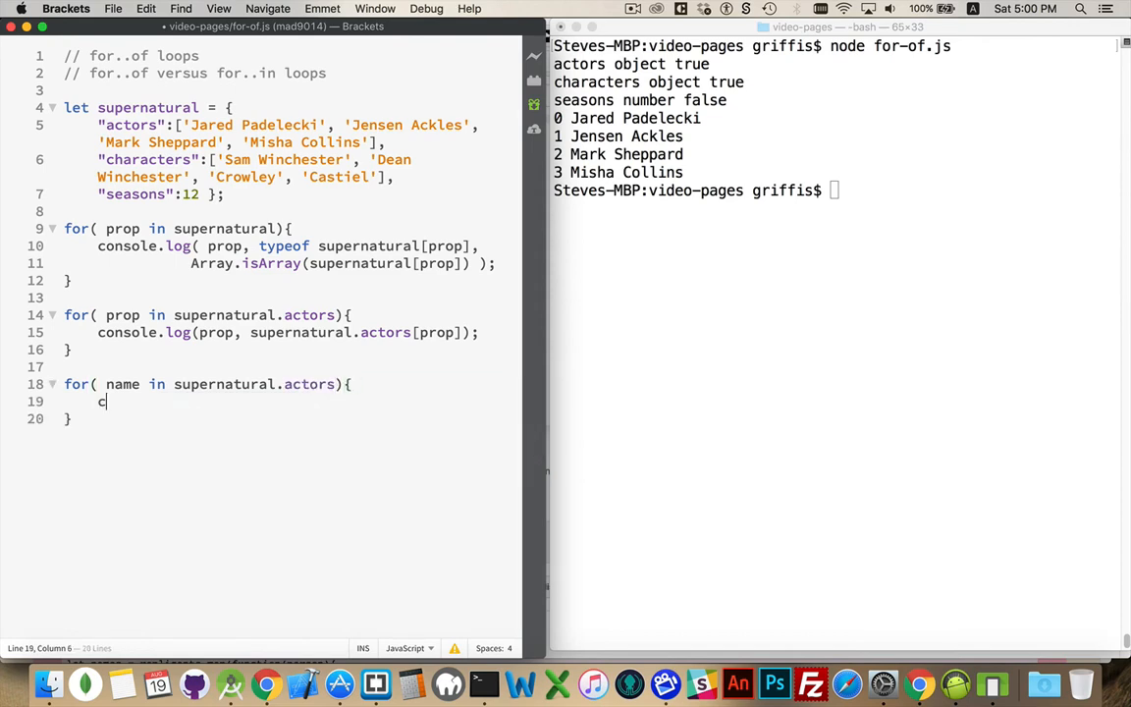
pyautogui.write('onsole.log')
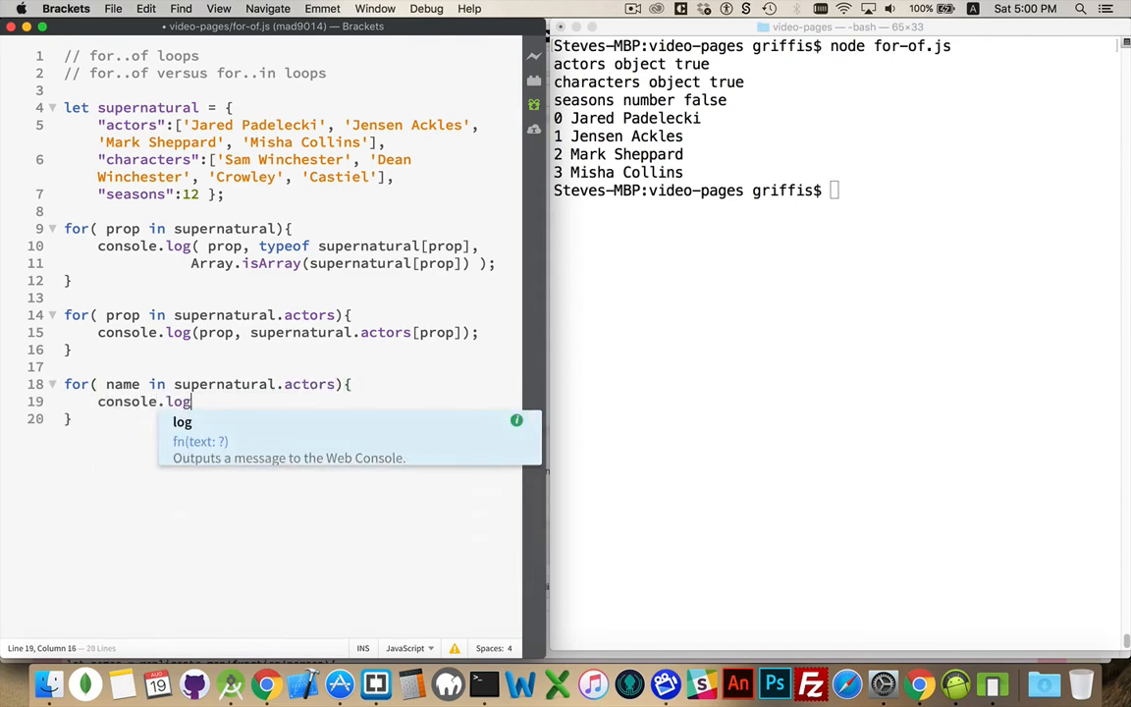
pyautogui.write('( name );')
pyautogui.click(834, 190)
pyautogui.write('node for-of.js')
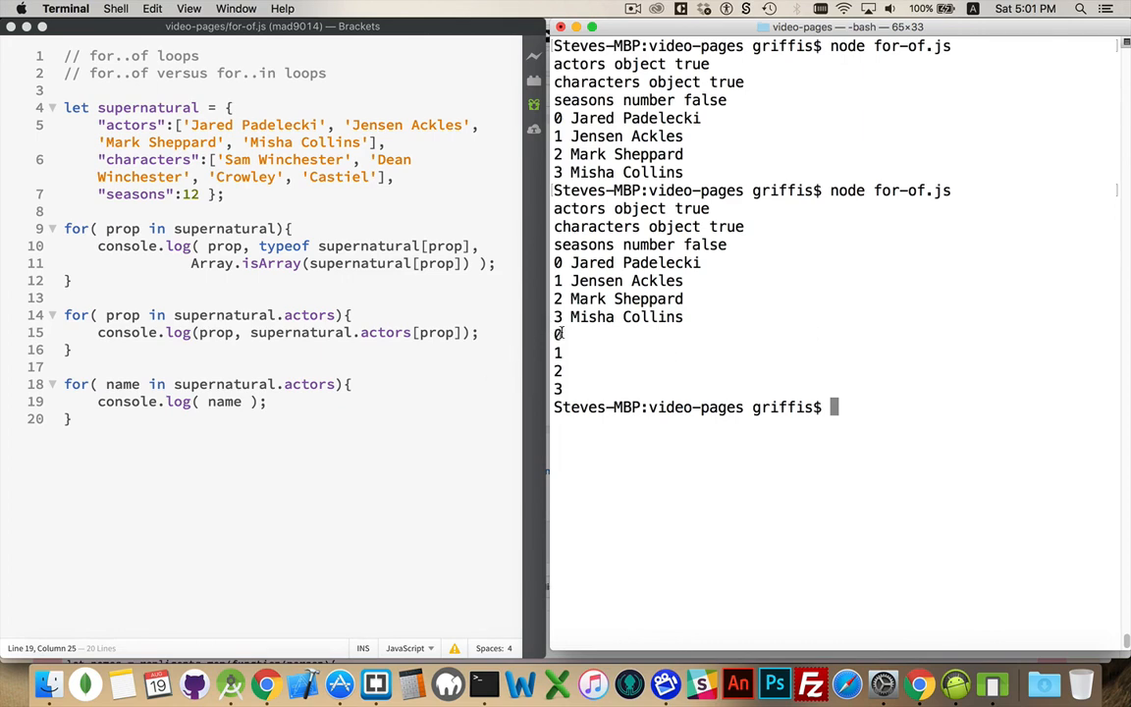
pyautogui.moveTo(161, 383)
pyautogui.write('of')
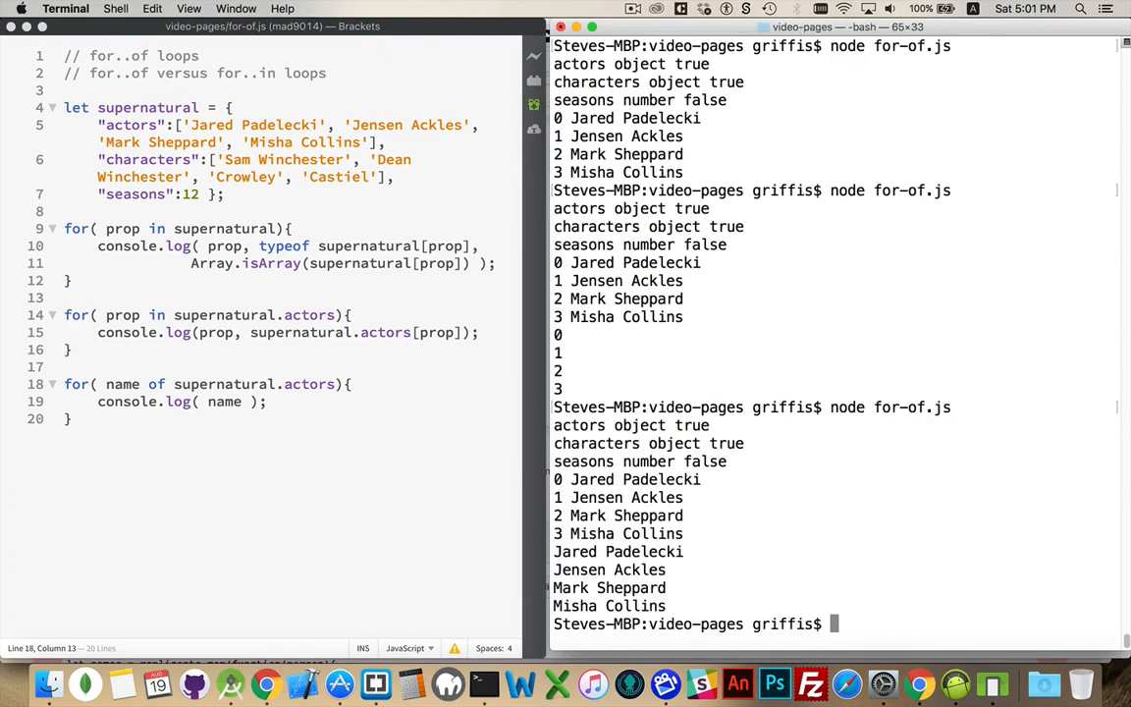
pyautogui.moveTo(553, 550); pyautogui.dragTo(664, 604)
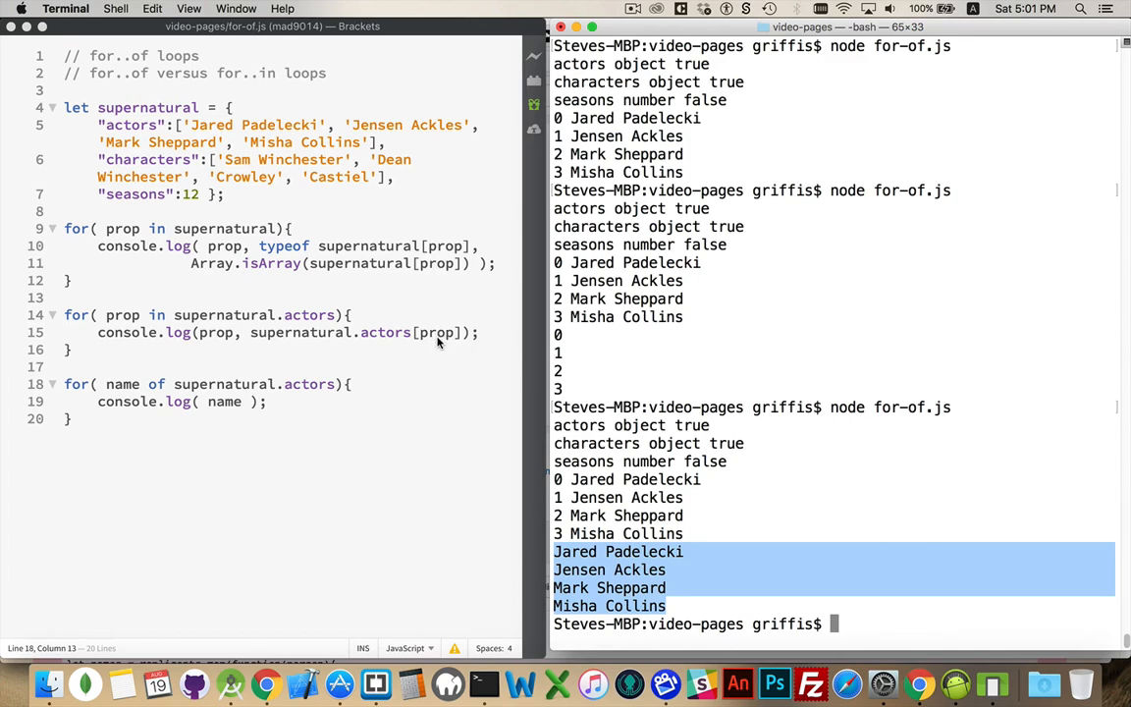
pyautogui.moveTo(224, 403)
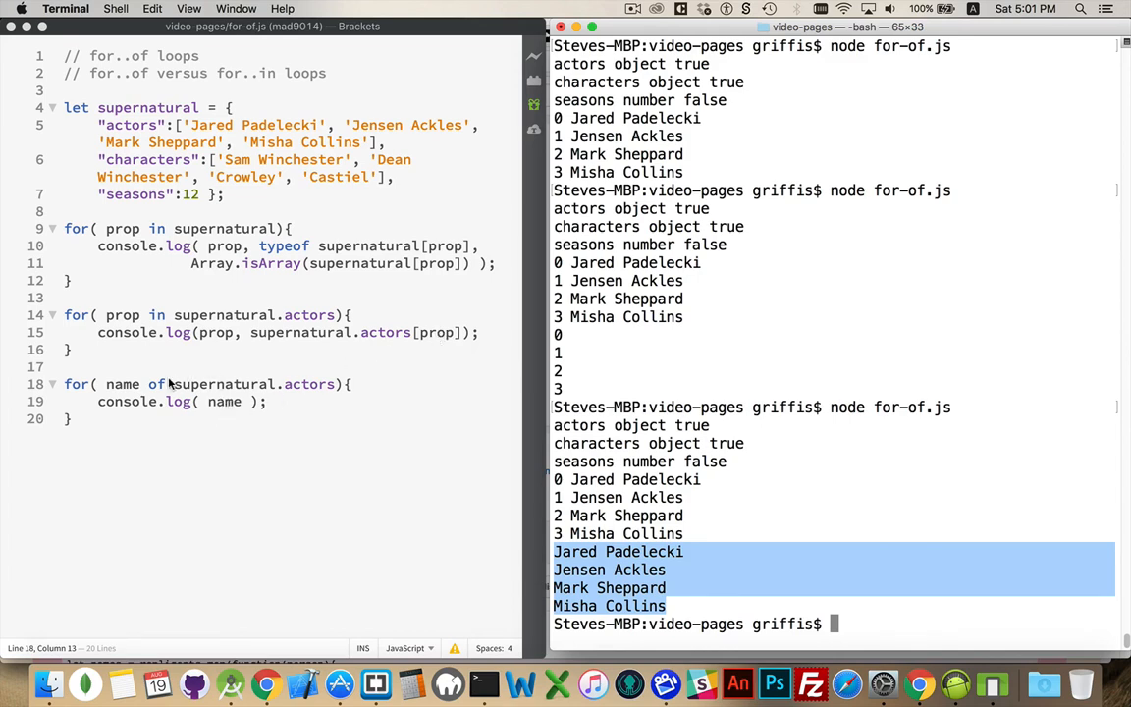
pyautogui.moveTo(400, 424)
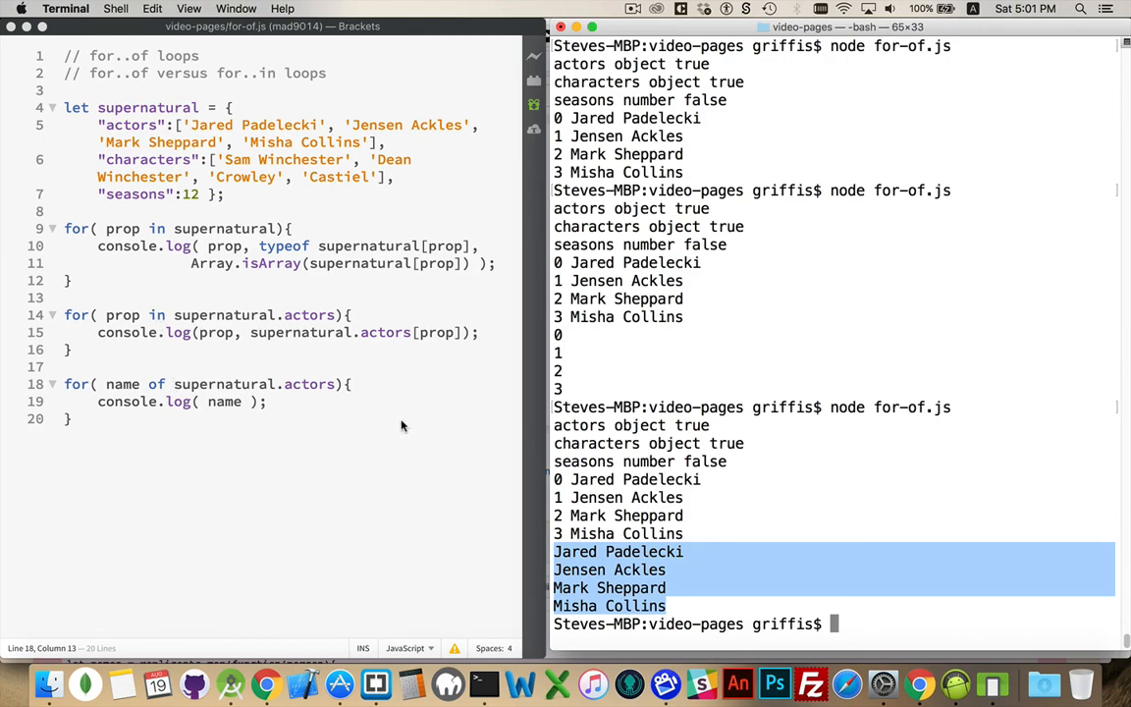